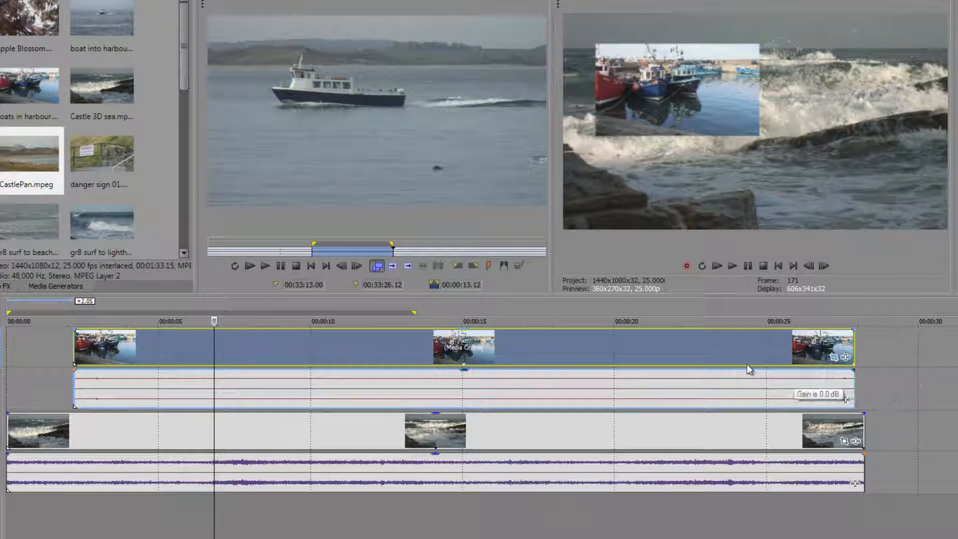
{"action": "mouse_move", "coordinate": [724, 353]}
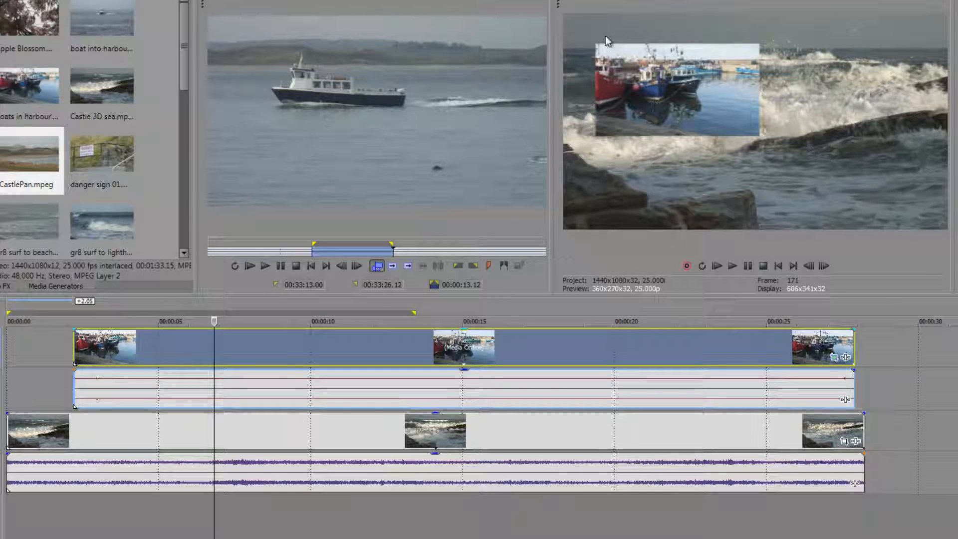
{"action": "mouse_move", "coordinate": [752, 86]}
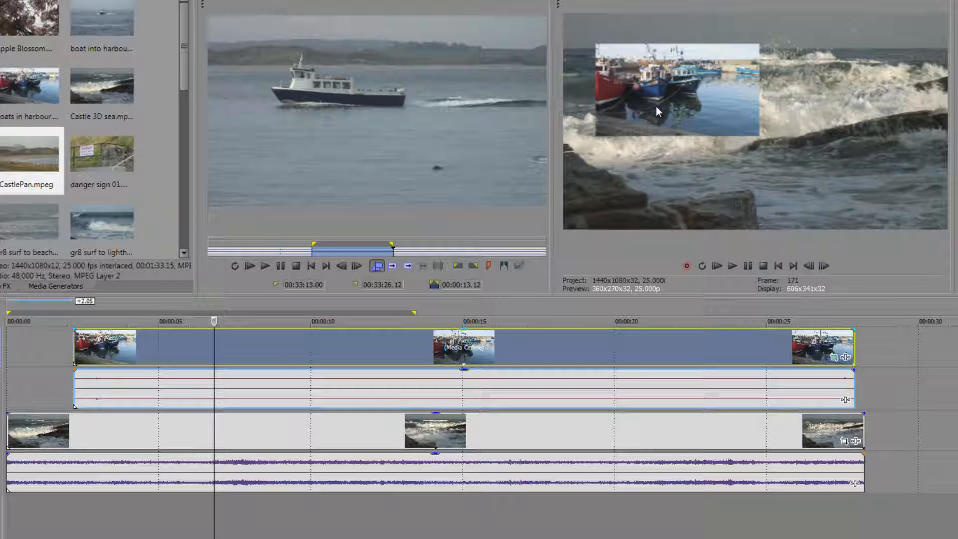
{"action": "mouse_move", "coordinate": [663, 403]}
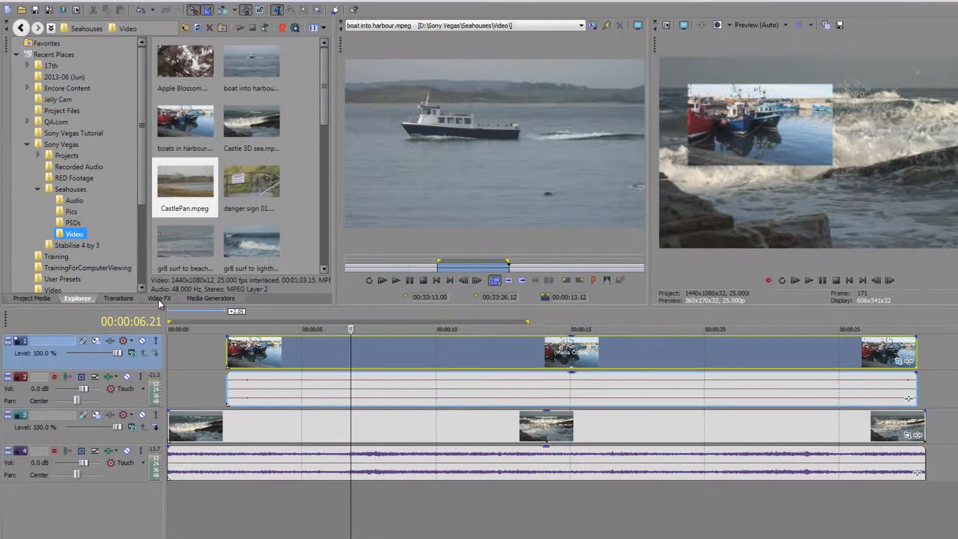
Step: Show the Layer Dimensionality drop-shadow presets in the Video FX list
{"action": "left_click", "coordinate": [160, 298]}
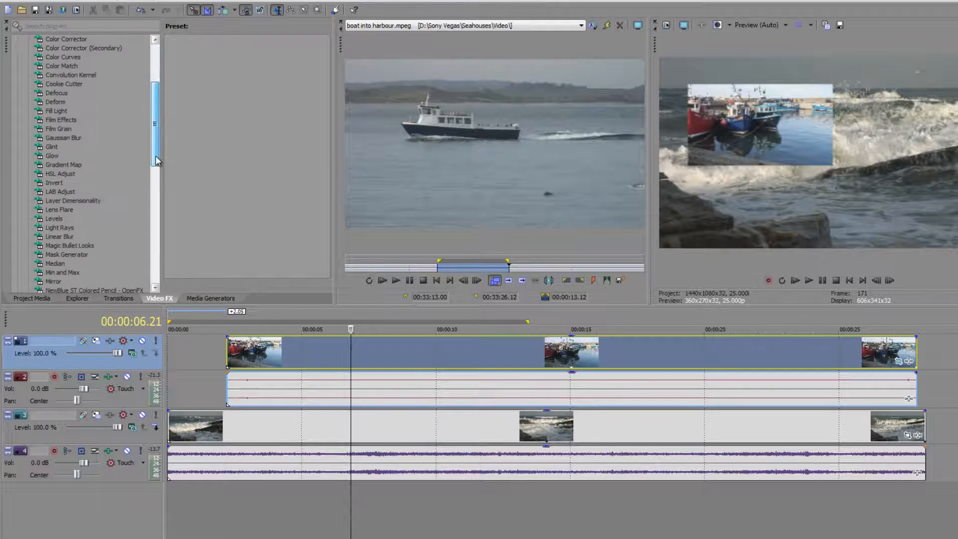
{"action": "left_click", "coordinate": [73, 201]}
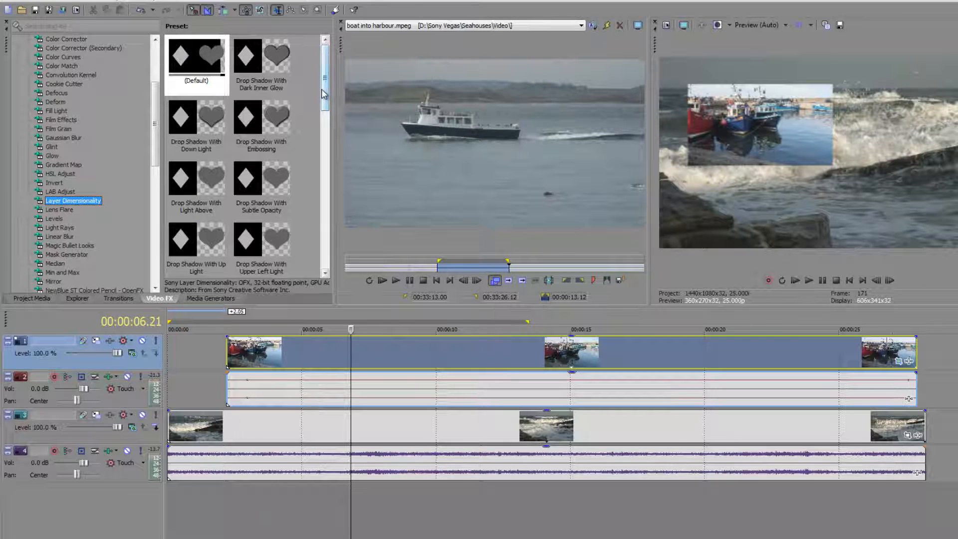
{"action": "scroll", "scroll_direction": "down", "scroll_amount": 3}
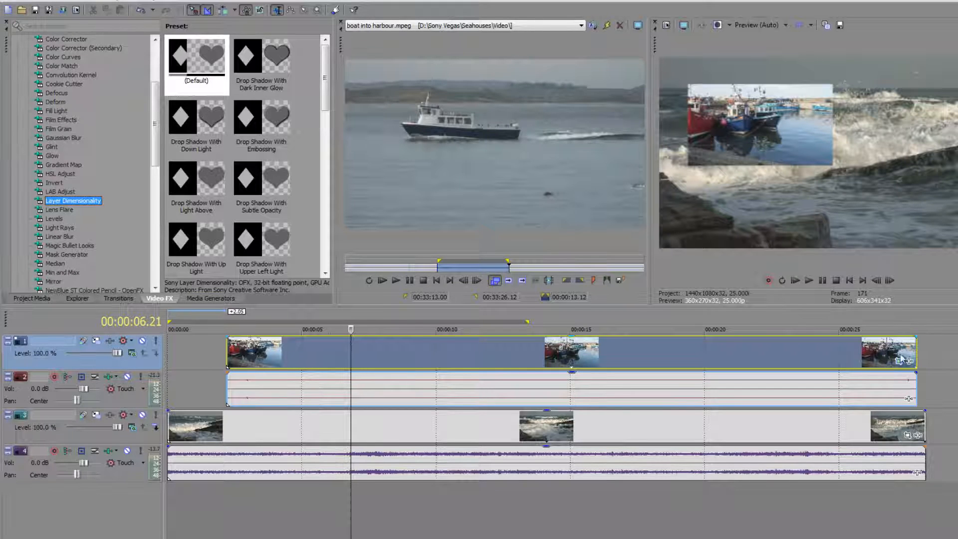
{"action": "mouse_move", "coordinate": [905, 360]}
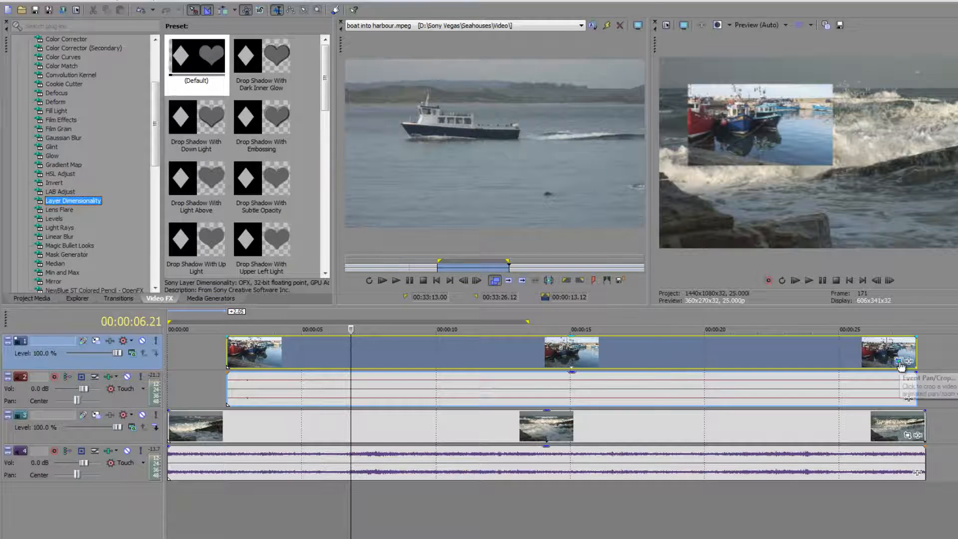
{"action": "left_click", "coordinate": [906, 360]}
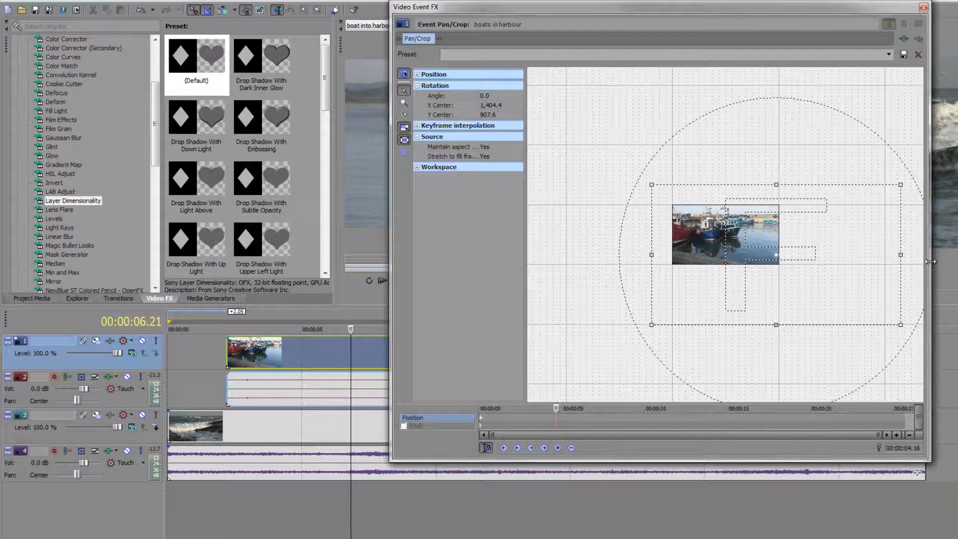
{"action": "left_click", "coordinate": [922, 6]}
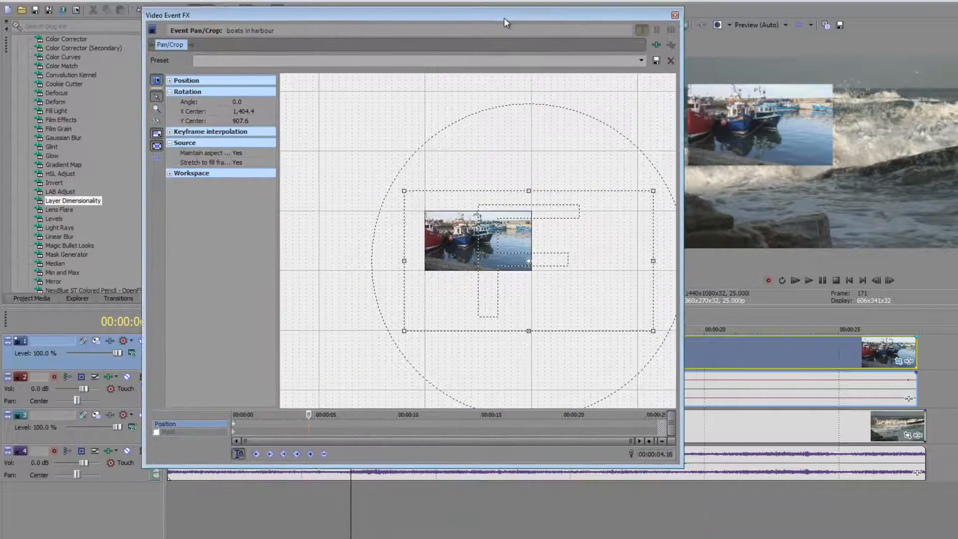
{"action": "left_click_drag", "start_coordinate": [504, 22], "coordinate": [489, 18]}
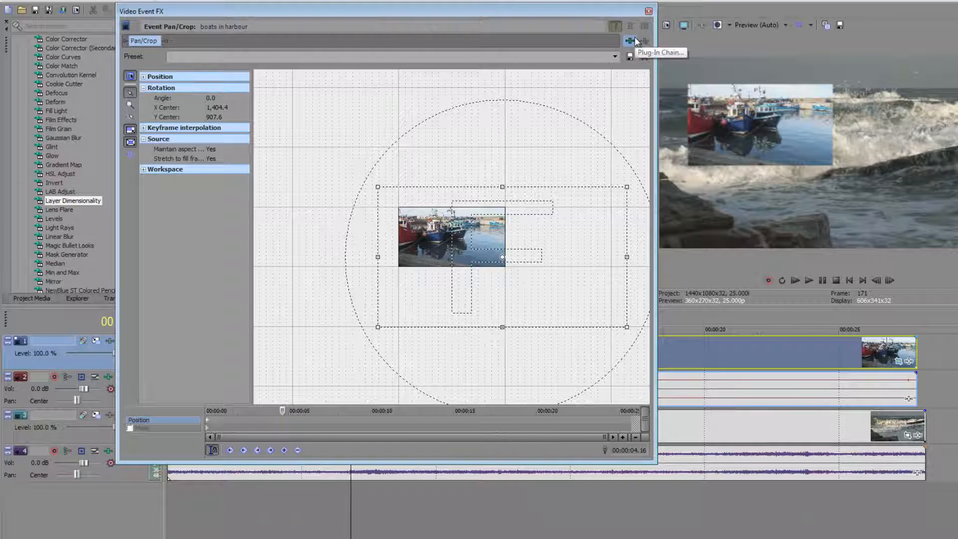
{"action": "left_click", "coordinate": [629, 41]}
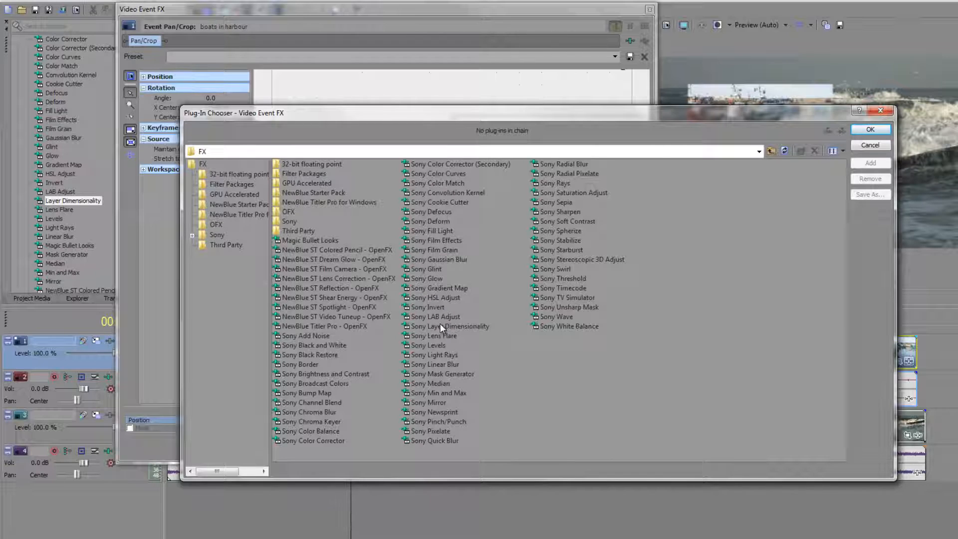
{"action": "left_click", "coordinate": [449, 325]}
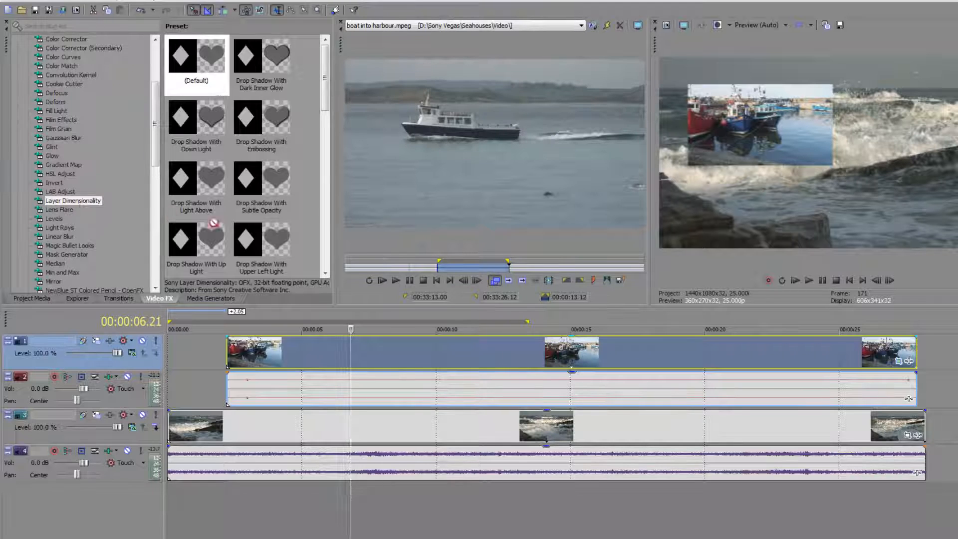
Step: Apply the Default Layer Dimensionality preset to the harbour clip and nudge its Pan/Crop framing
{"action": "left_click", "coordinate": [73, 201]}
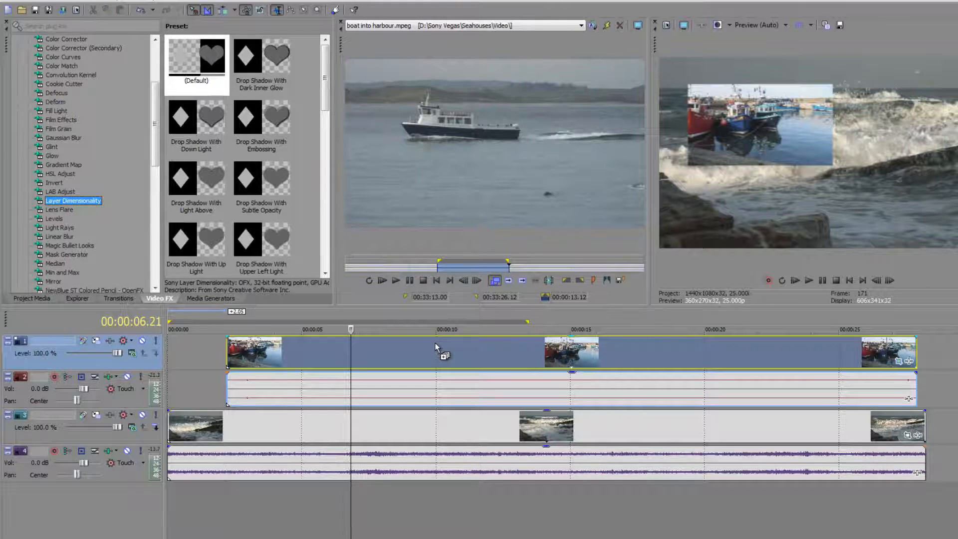
{"action": "double_click", "coordinate": [72, 200]}
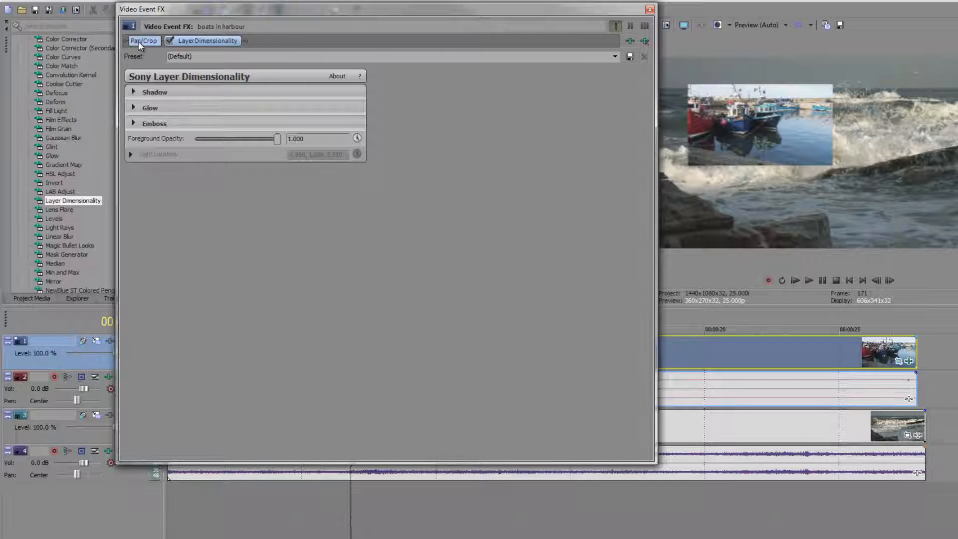
{"action": "left_click", "coordinate": [143, 40]}
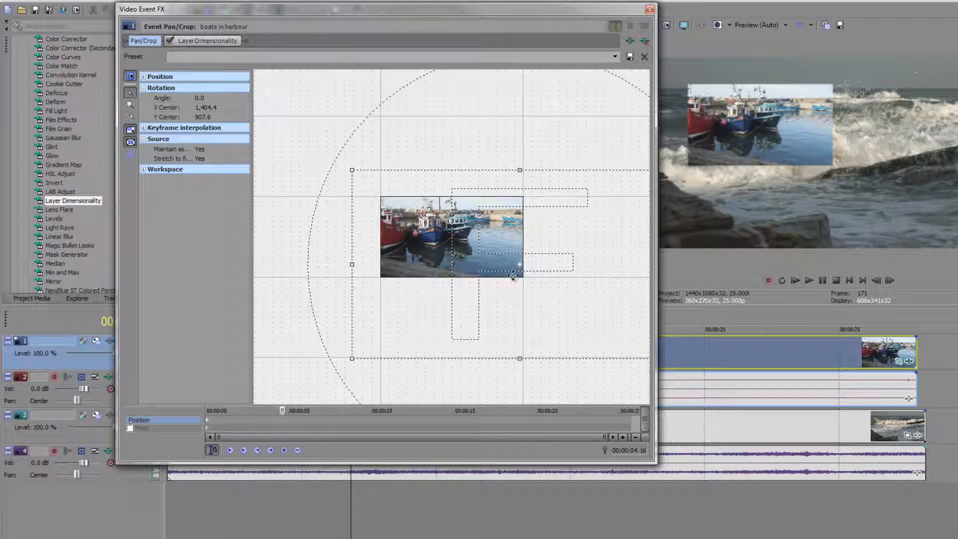
{"action": "left_click_drag", "start_coordinate": [511, 276], "coordinate": [545, 269]}
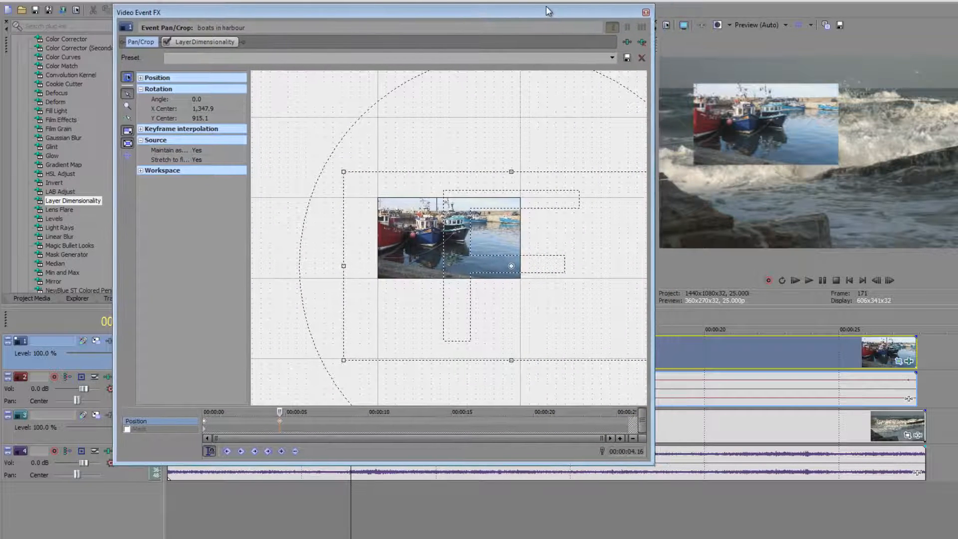
{"action": "left_click", "coordinate": [204, 42]}
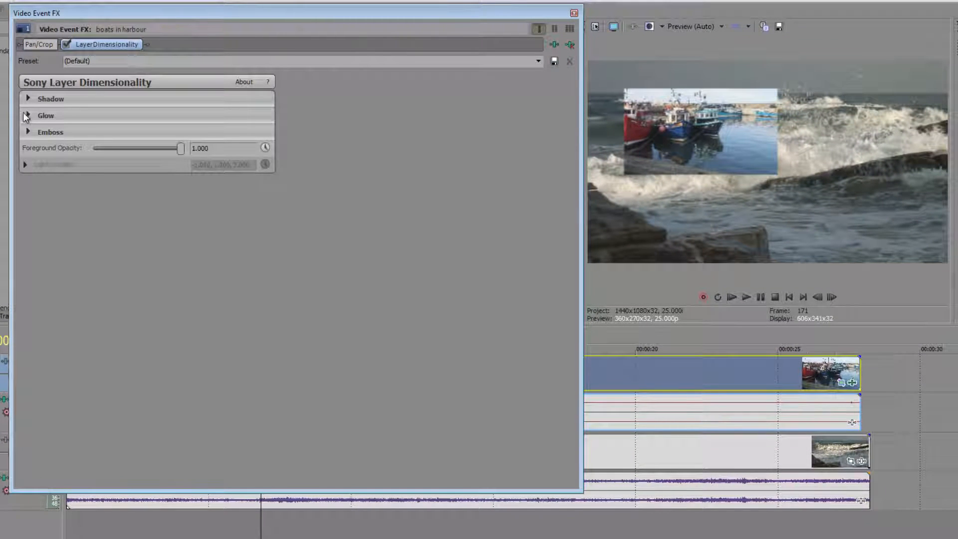
Step: Expand the Shadow, Glow, Emboss and Light Location sections of Layer Dimensionality
{"action": "left_click", "coordinate": [28, 98]}
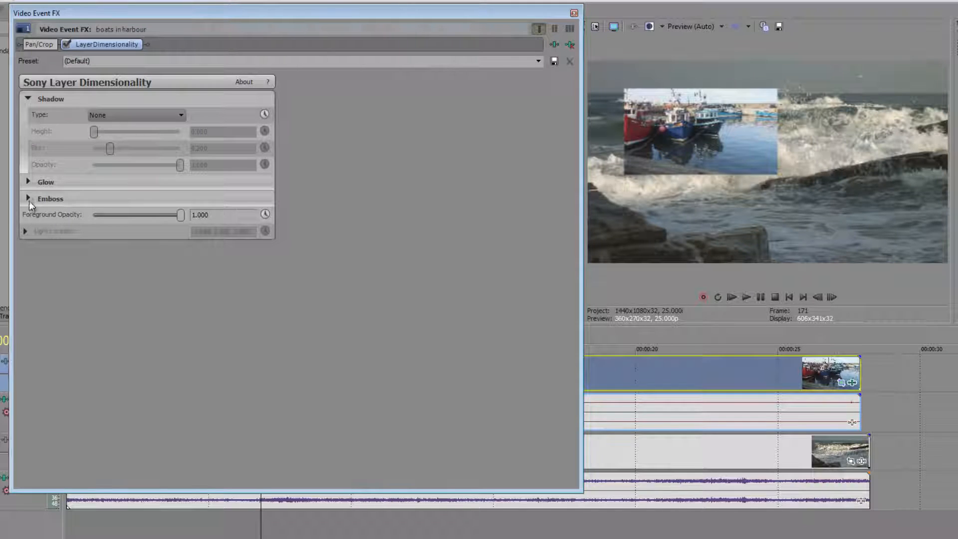
{"action": "left_click", "coordinate": [27, 181]}
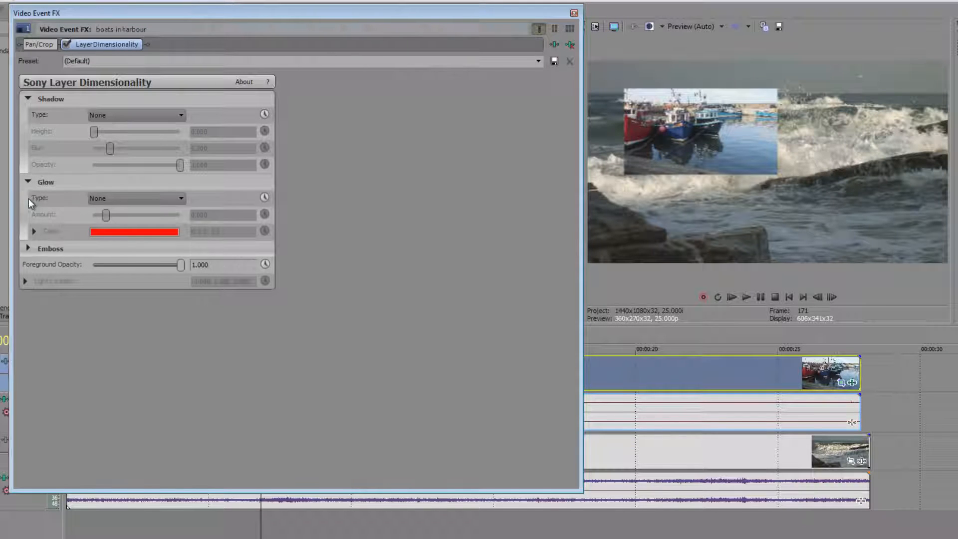
{"action": "left_click", "coordinate": [27, 248]}
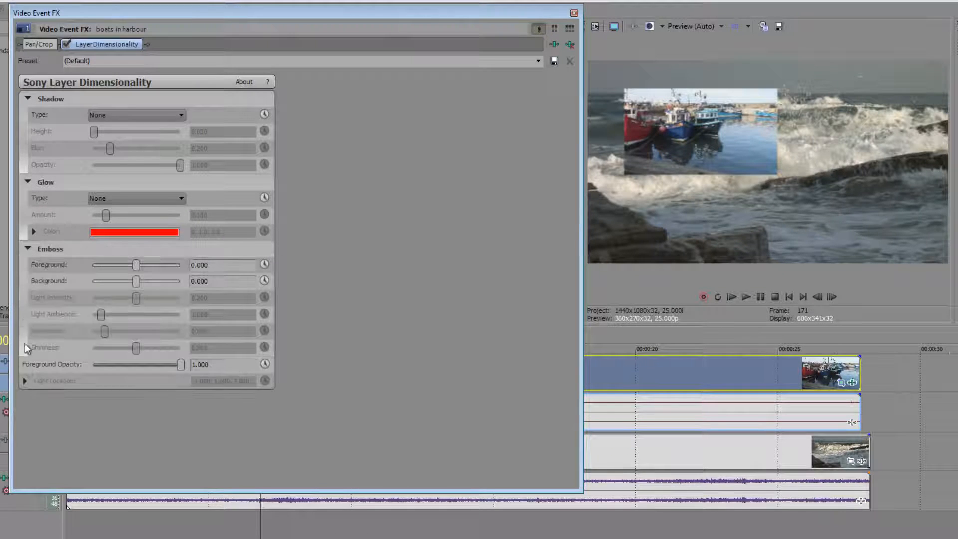
{"action": "left_click", "coordinate": [25, 380]}
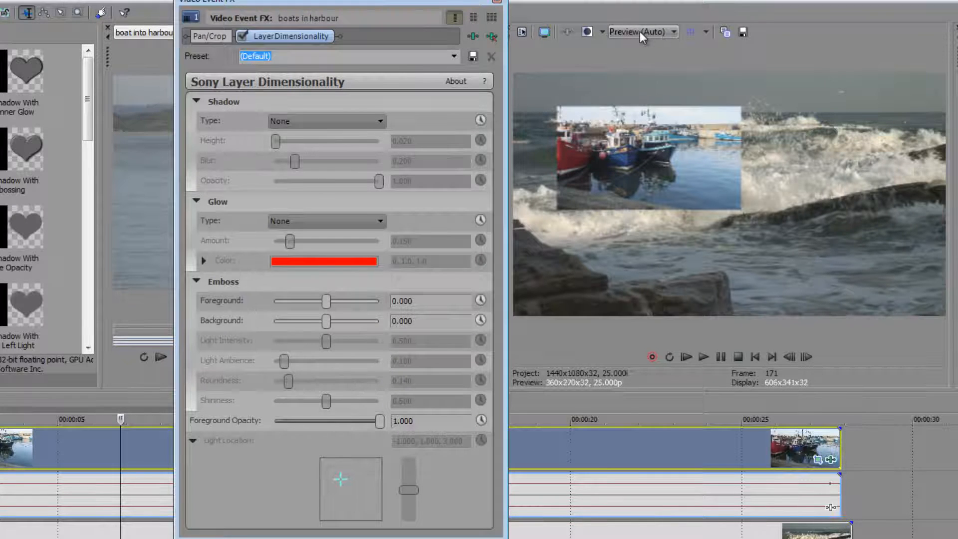
Step: Show the preview quality options
{"action": "left_click", "coordinate": [642, 31]}
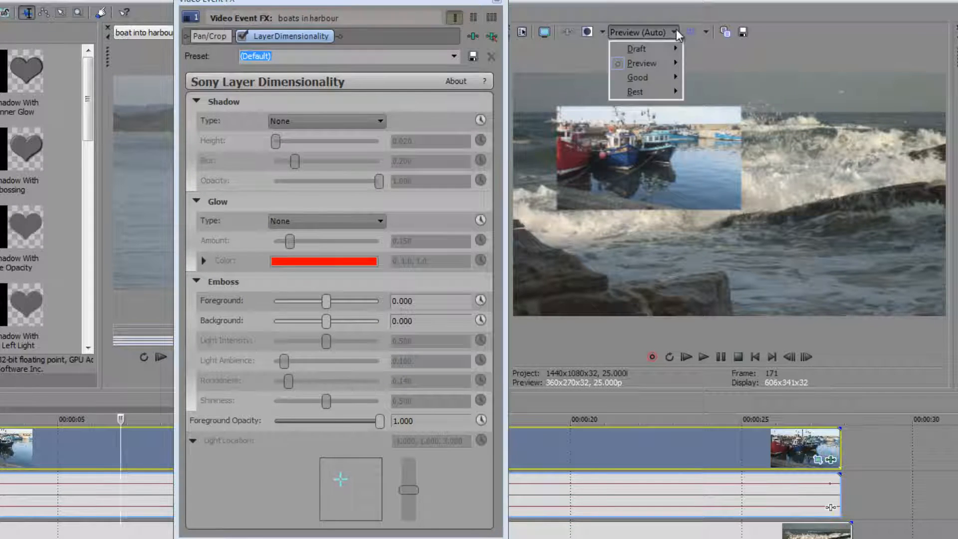
{"action": "mouse_move", "coordinate": [635, 91]}
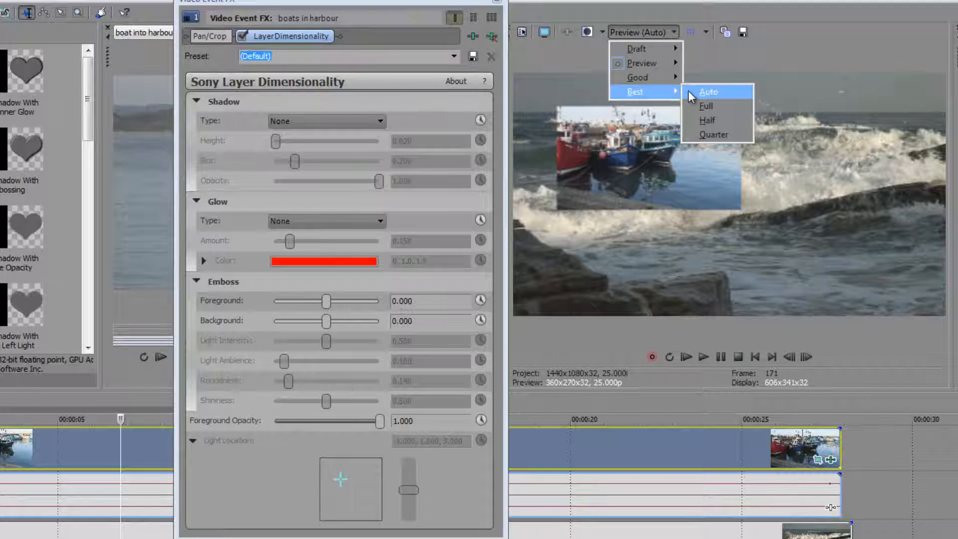
{"action": "mouse_move", "coordinate": [706, 107]}
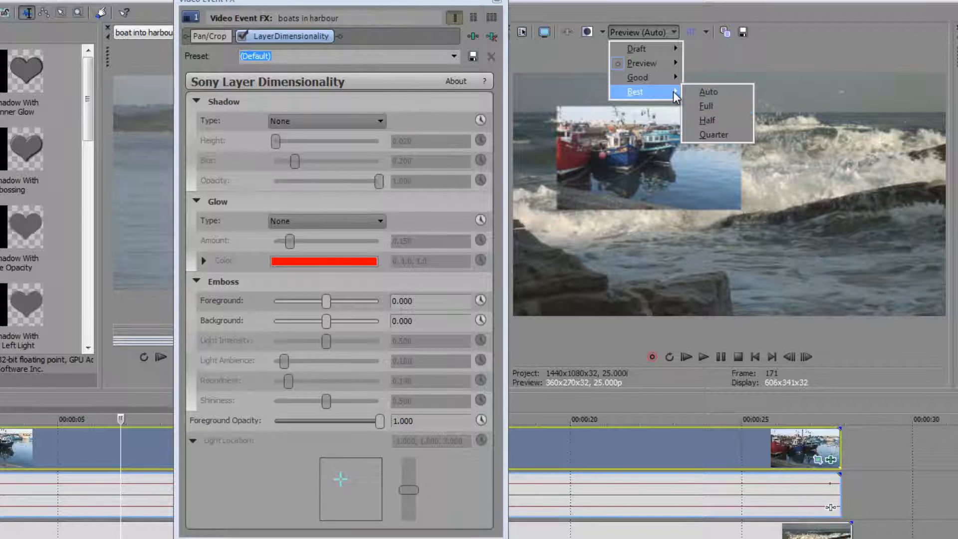
{"action": "mouse_move", "coordinate": [707, 92]}
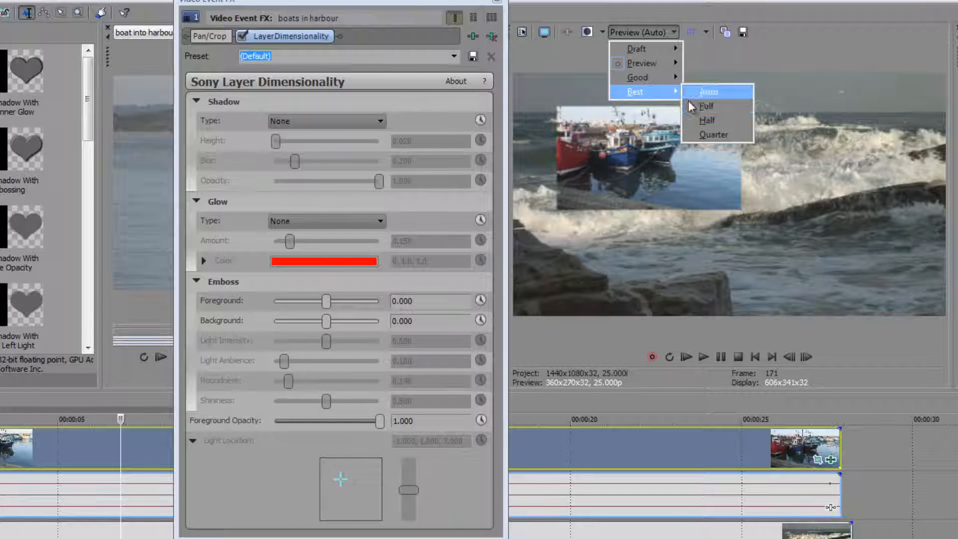
{"action": "mouse_move", "coordinate": [641, 63]}
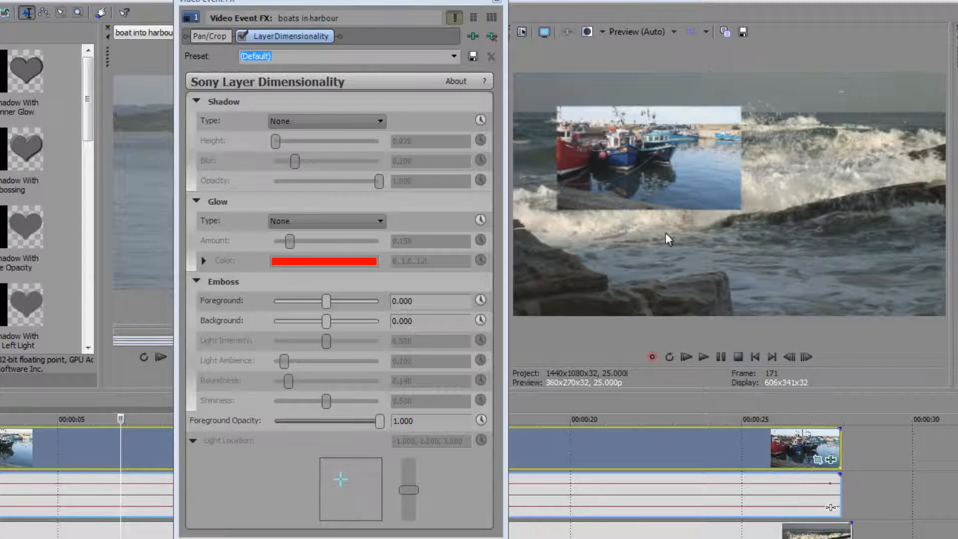
{"action": "mouse_move", "coordinate": [659, 262]}
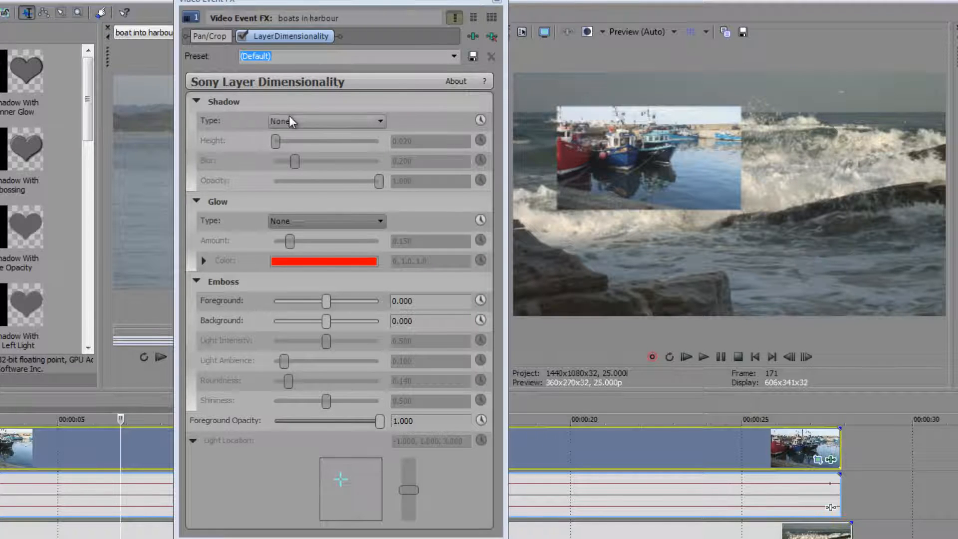
Step: Set Shadow Type to Inner, then change it to Drop
{"action": "left_click", "coordinate": [327, 120]}
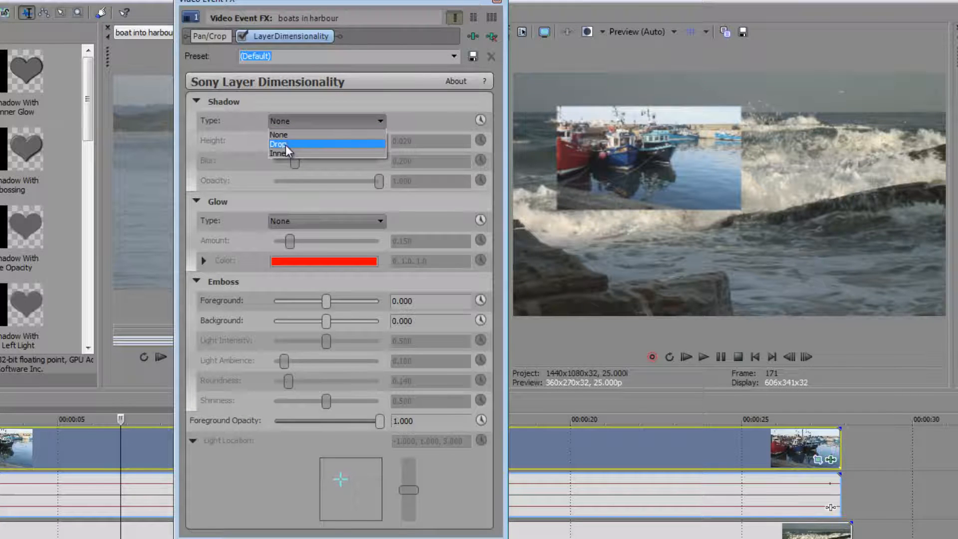
{"action": "left_click", "coordinate": [281, 153]}
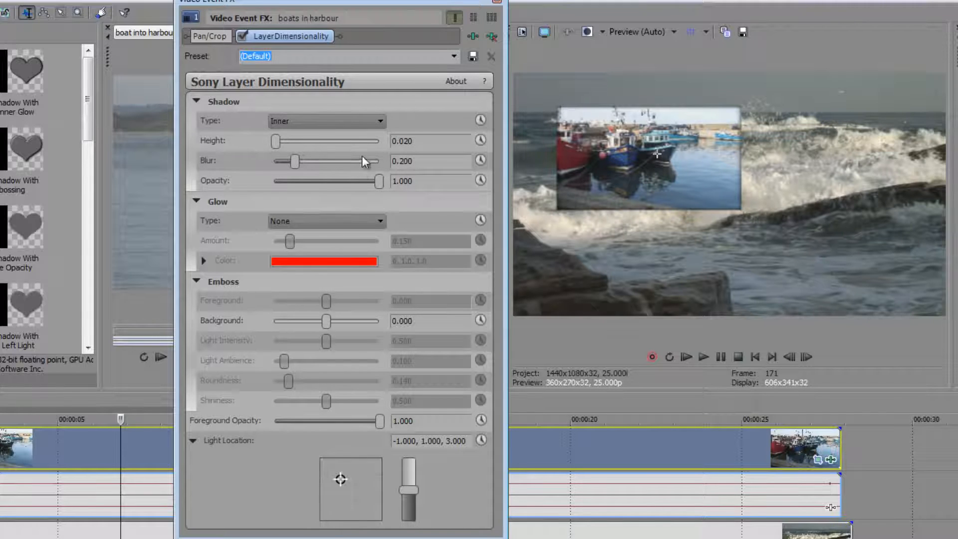
{"action": "left_click", "coordinate": [326, 120]}
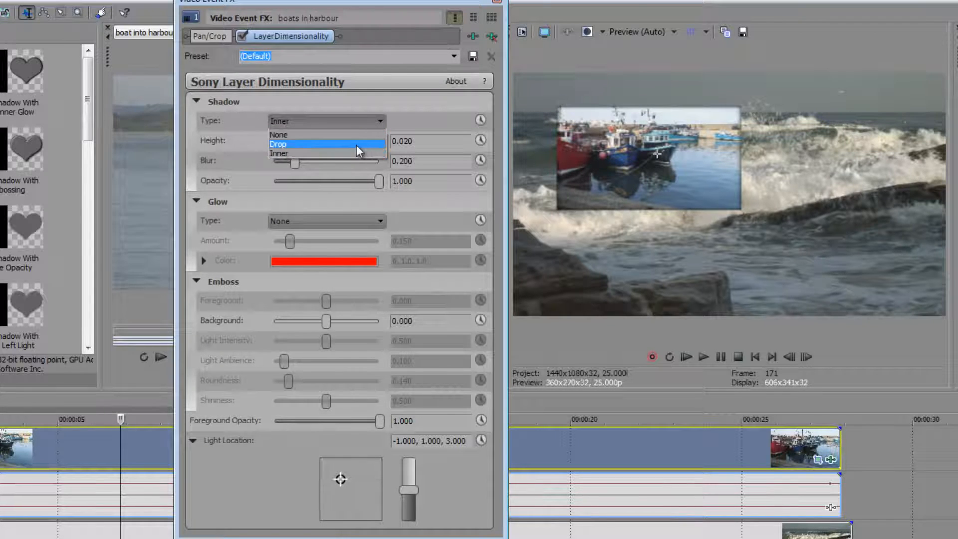
{"action": "left_click", "coordinate": [277, 143]}
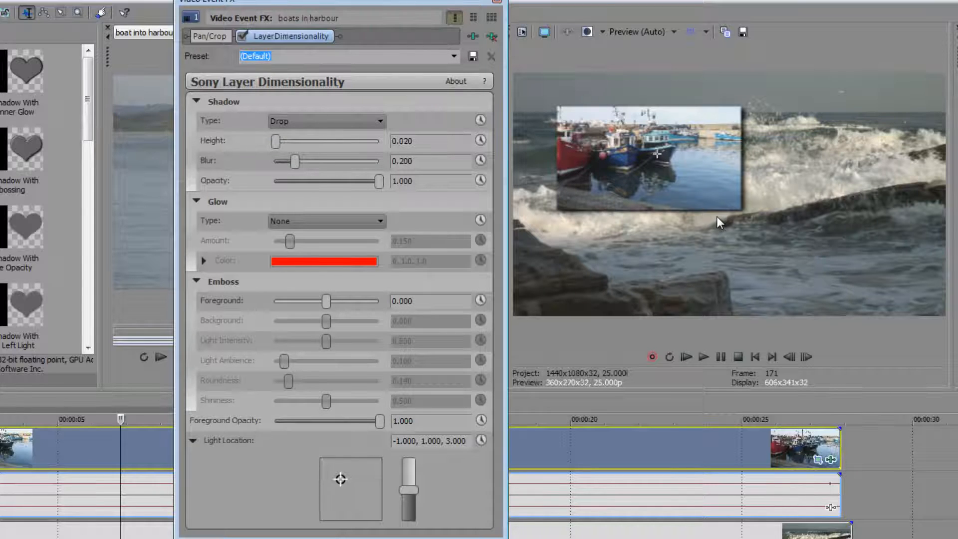
{"action": "mouse_move", "coordinate": [742, 175]}
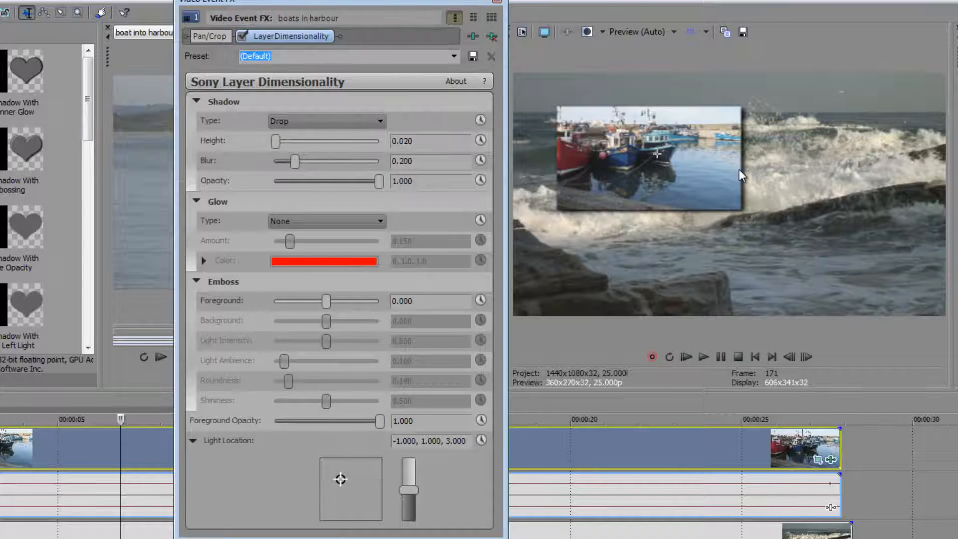
{"action": "mouse_move", "coordinate": [721, 256]}
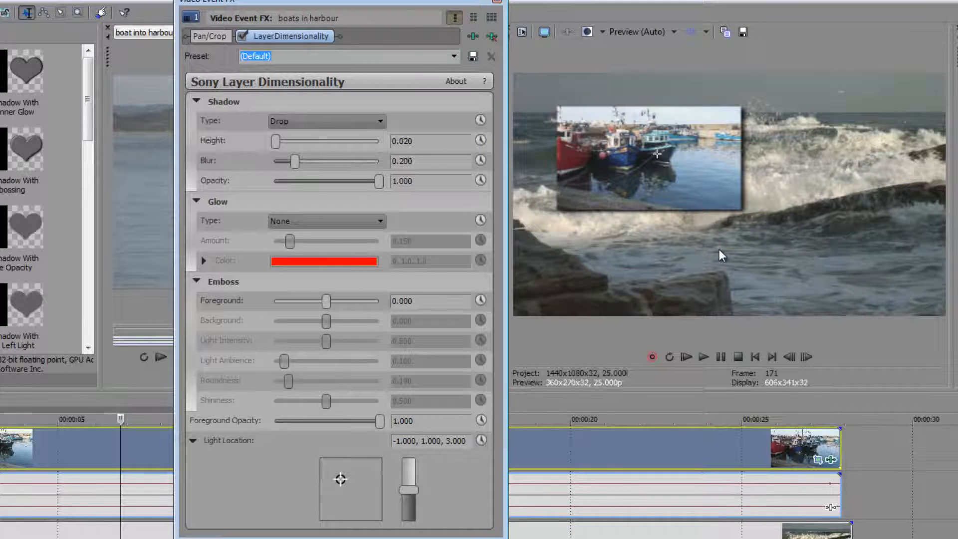
{"action": "mouse_move", "coordinate": [779, 234]}
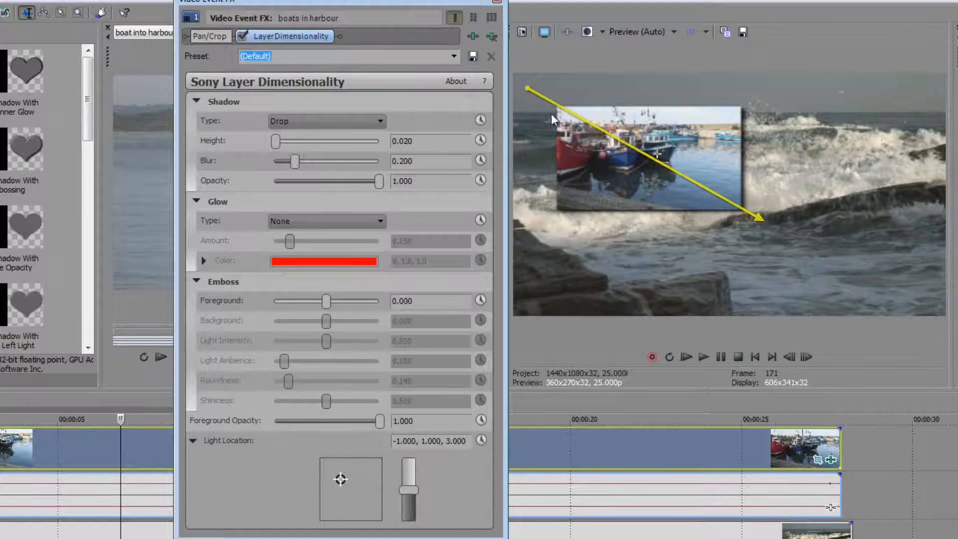
{"action": "mouse_move", "coordinate": [805, 210]}
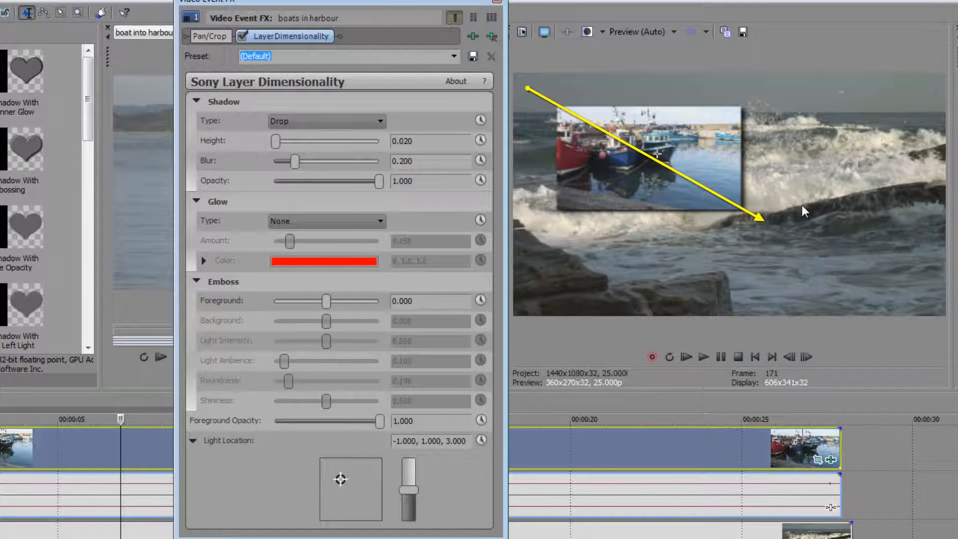
{"action": "mouse_move", "coordinate": [543, 103]}
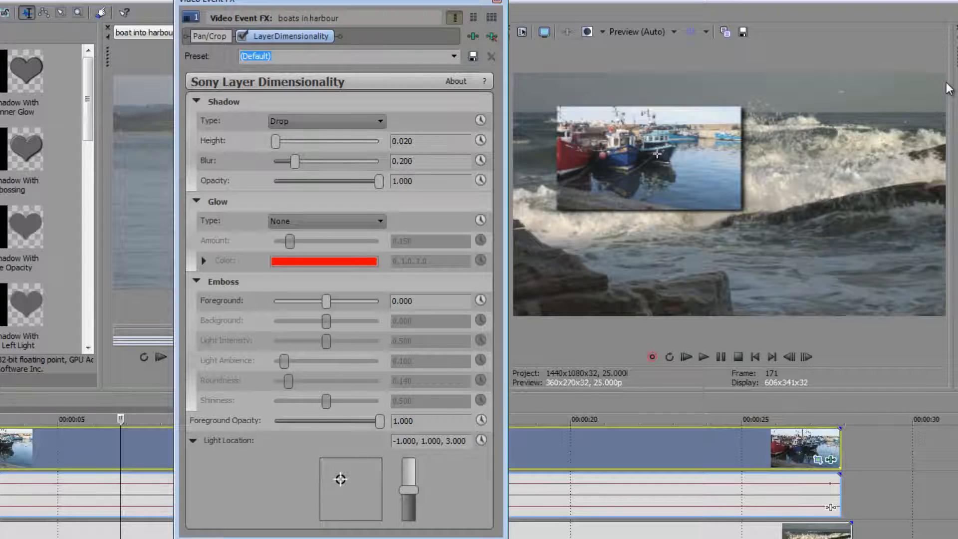
{"action": "mouse_move", "coordinate": [751, 180]}
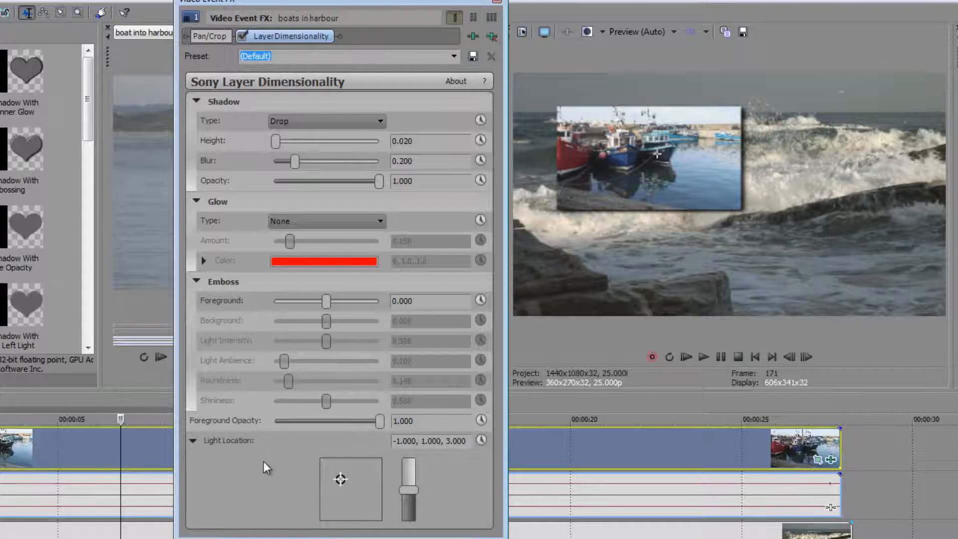
{"action": "mouse_move", "coordinate": [341, 485]}
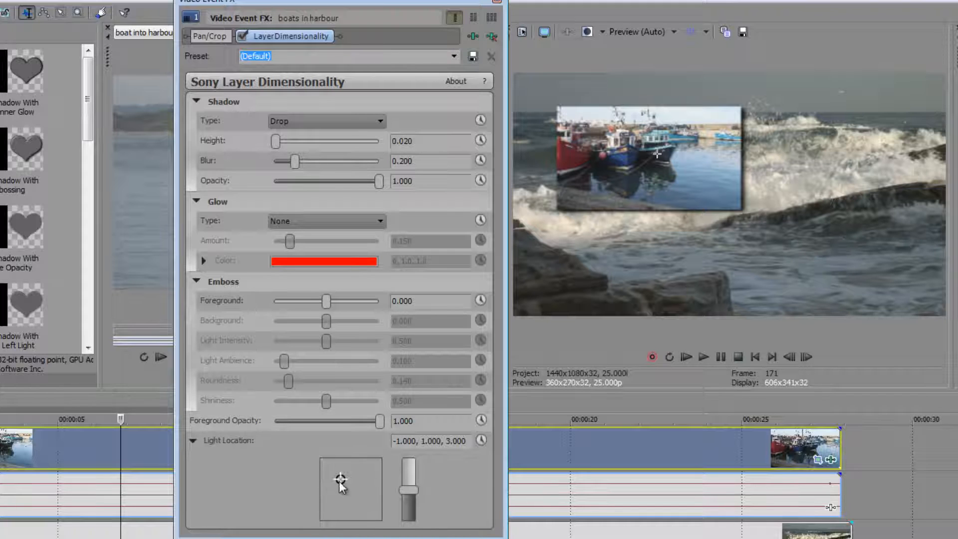
Step: Place the light upper right at (2.168, 1.979) so the shadow falls lower left
{"action": "left_click_drag", "start_coordinate": [340, 486], "coordinate": [357, 476]}
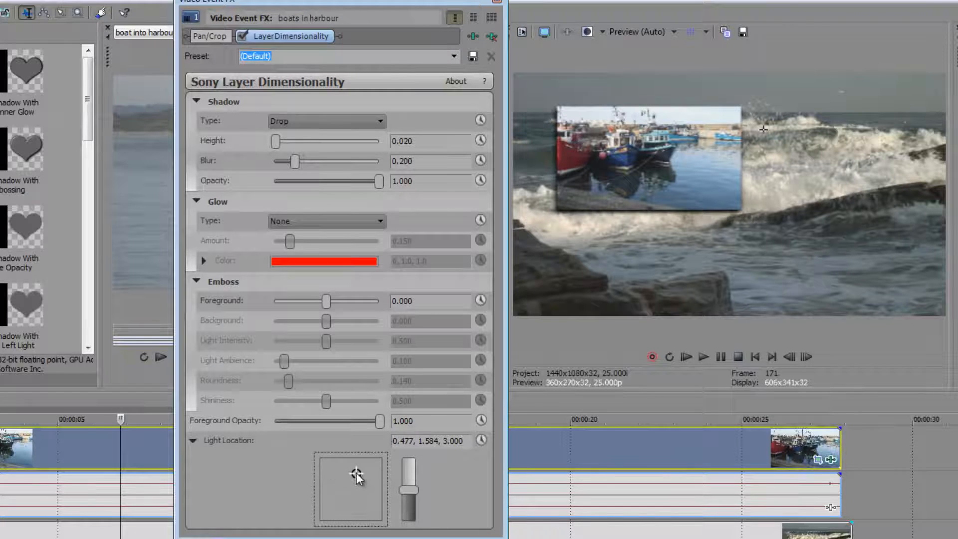
{"action": "left_click_drag", "start_coordinate": [357, 475], "coordinate": [345, 475]}
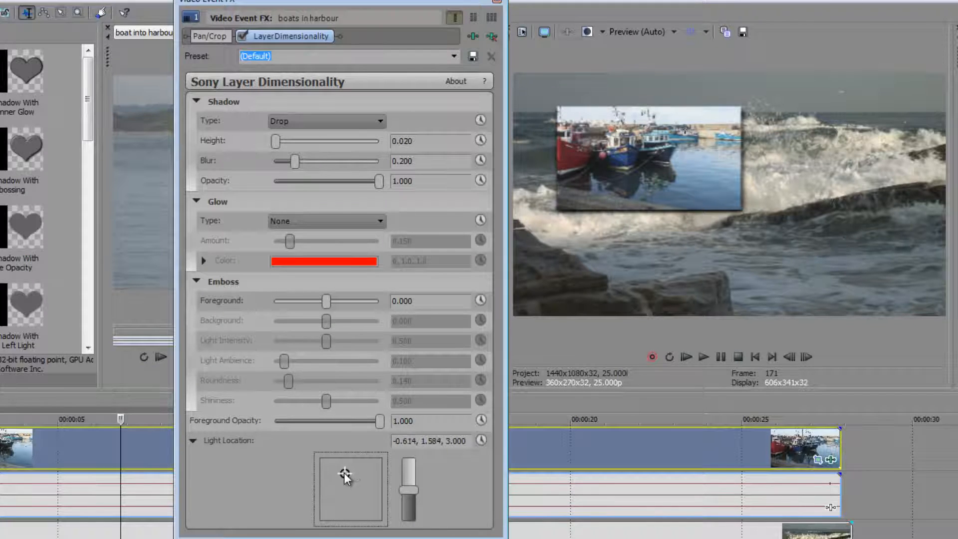
{"action": "left_click_drag", "start_coordinate": [346, 476], "coordinate": [344, 475]}
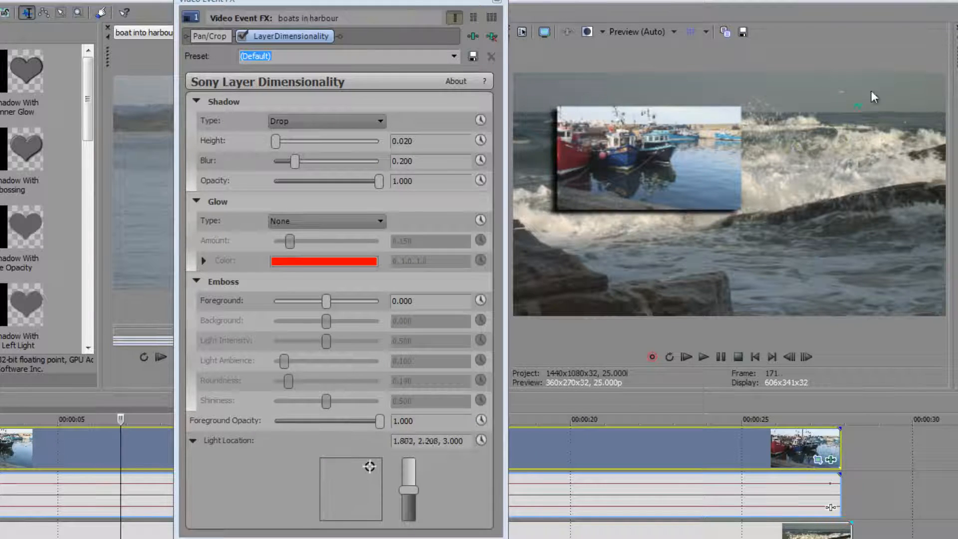
{"action": "left_click_drag", "start_coordinate": [369, 466], "coordinate": [378, 457]}
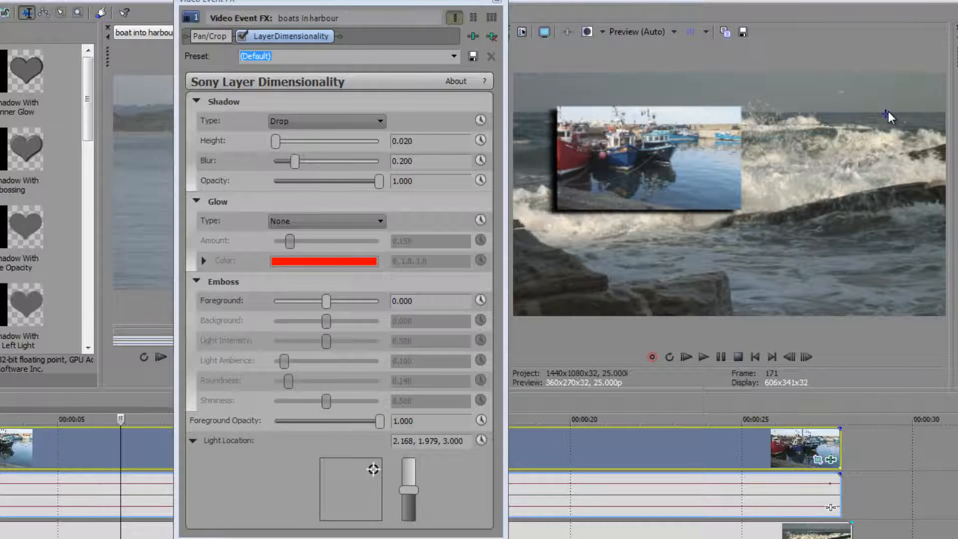
Step: Push the light distance up to 6.000, then bring it back to about 3.64
{"action": "left_click_drag", "start_coordinate": [408, 480], "coordinate": [408, 492]}
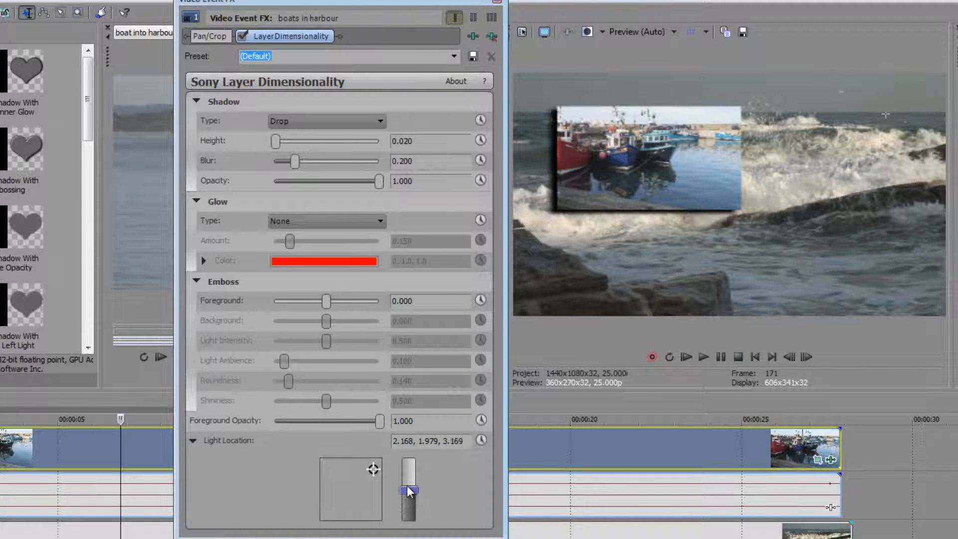
{"action": "left_click_drag", "start_coordinate": [408, 492], "coordinate": [408, 458]}
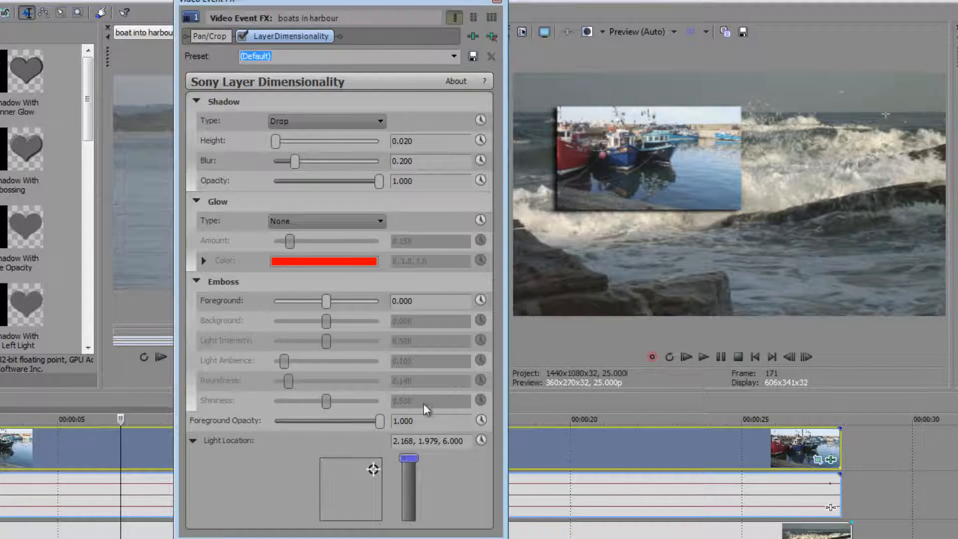
{"action": "left_click_drag", "start_coordinate": [409, 458], "coordinate": [409, 485]}
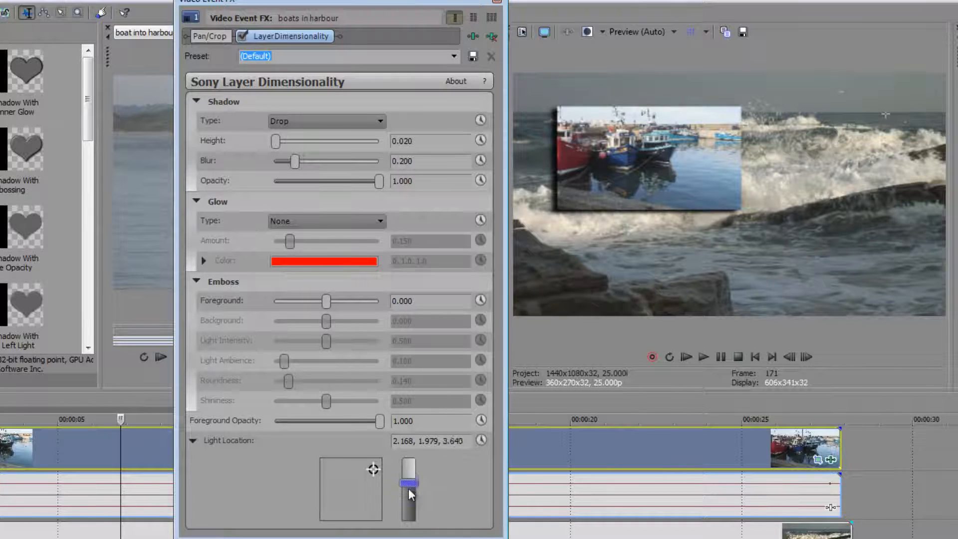
{"action": "left_click_drag", "start_coordinate": [408, 484], "coordinate": [409, 513]}
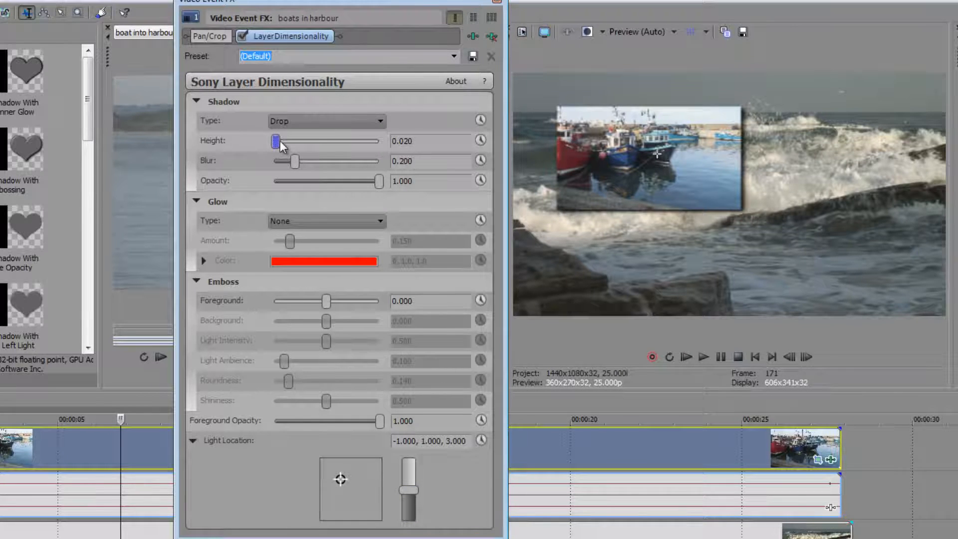
Step: Set Shadow Height to 0.020 and move the light upper right to (2.114, 1.584)
{"action": "left_click_drag", "start_coordinate": [275, 141], "coordinate": [365, 141]}
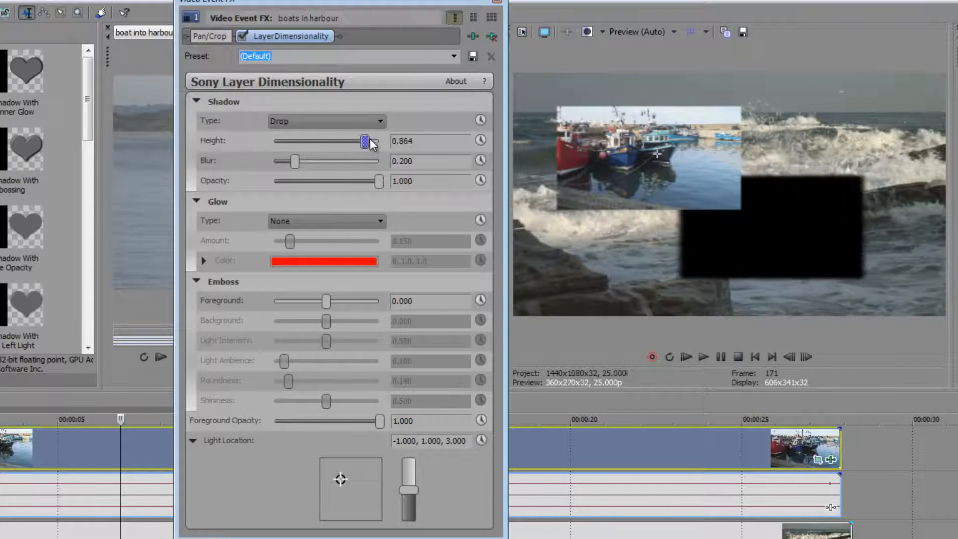
{"action": "left_click_drag", "start_coordinate": [365, 141], "coordinate": [294, 141]}
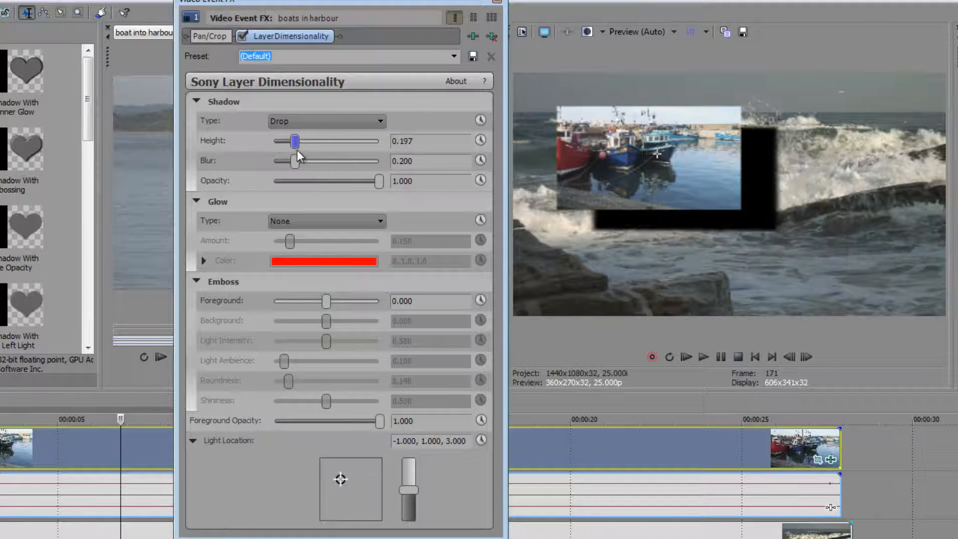
{"action": "left_click_drag", "start_coordinate": [293, 141], "coordinate": [273, 141]}
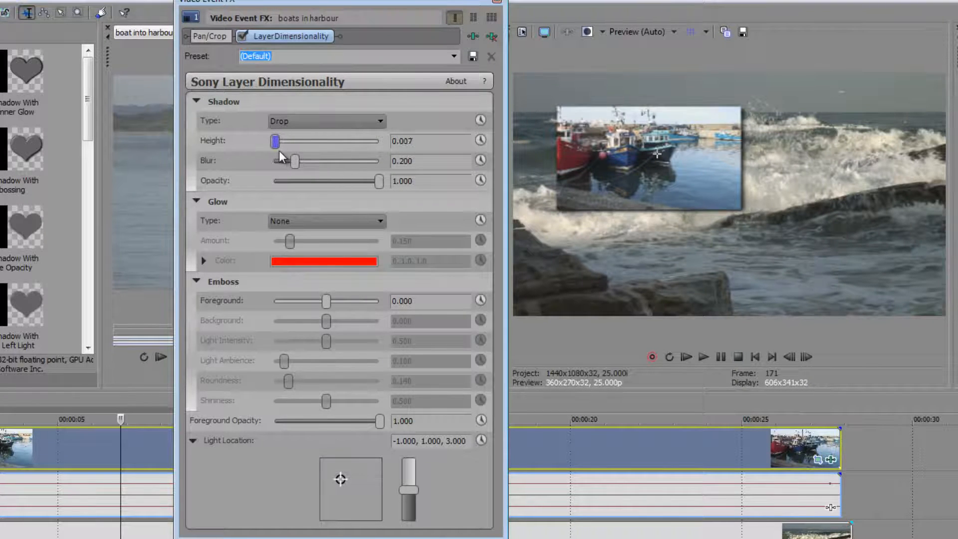
{"action": "left_click_drag", "start_coordinate": [275, 141], "coordinate": [275, 141]}
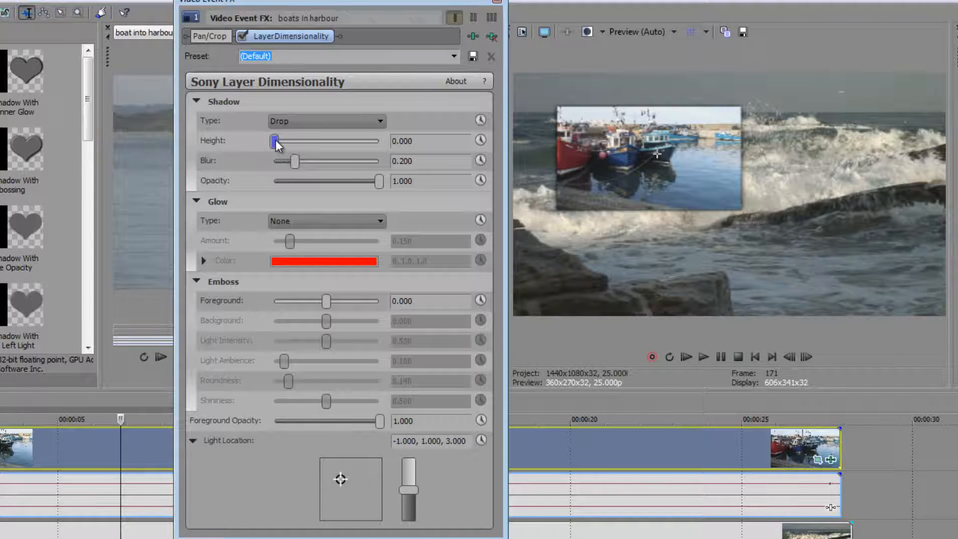
{"action": "left_click_drag", "start_coordinate": [276, 142], "coordinate": [275, 141]}
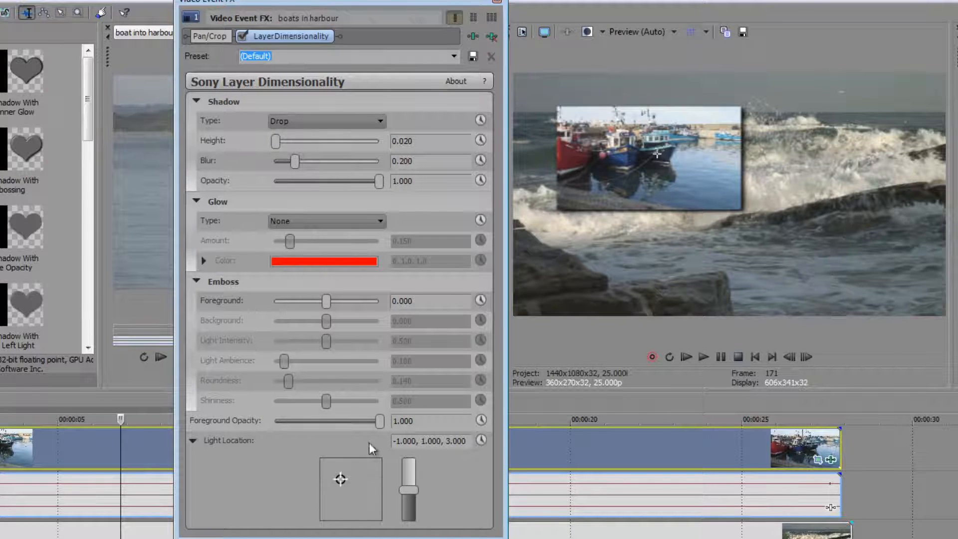
{"action": "left_click_drag", "start_coordinate": [340, 479], "coordinate": [376, 476]}
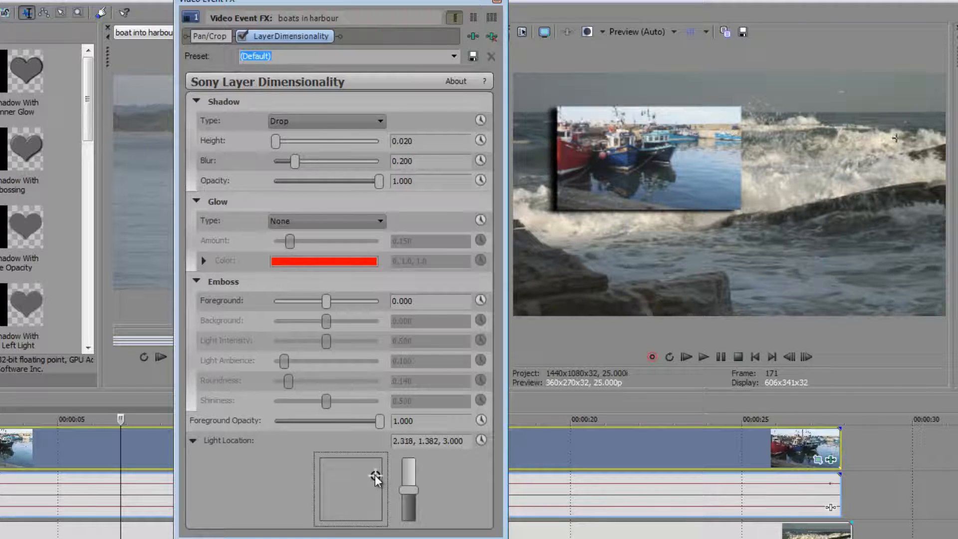
{"action": "left_click_drag", "start_coordinate": [376, 478], "coordinate": [372, 476]}
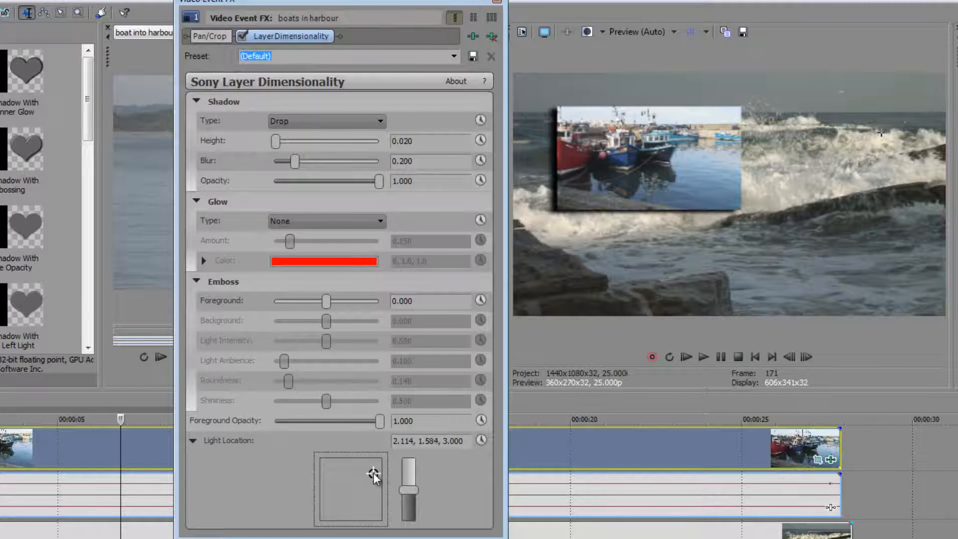
{"action": "mouse_move", "coordinate": [290, 186]}
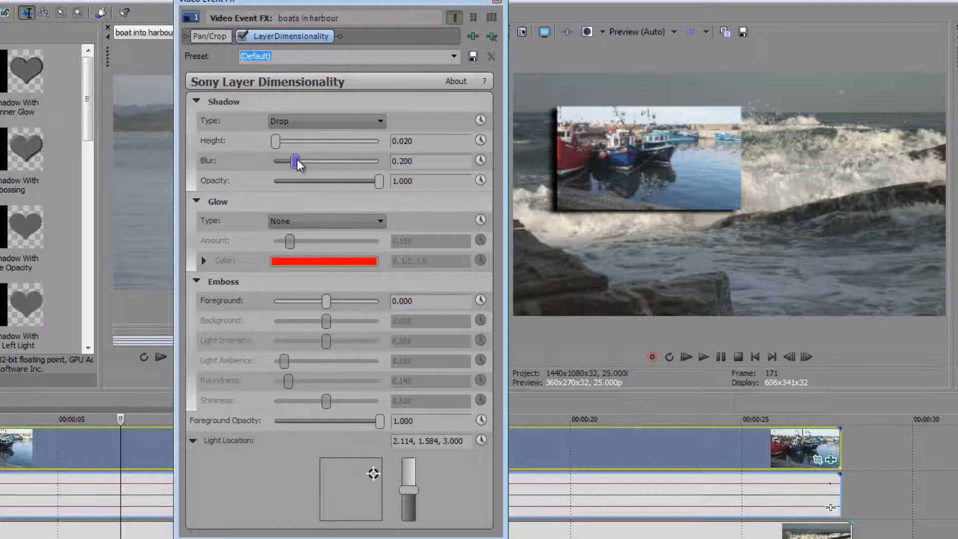
{"action": "left_click_drag", "start_coordinate": [294, 160], "coordinate": [273, 161]}
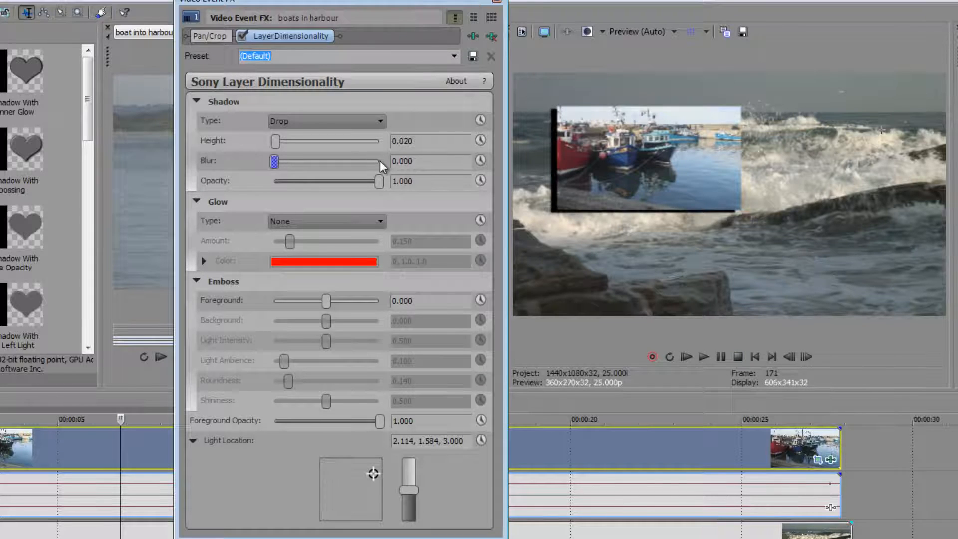
{"action": "left_click_drag", "start_coordinate": [274, 160], "coordinate": [378, 160]}
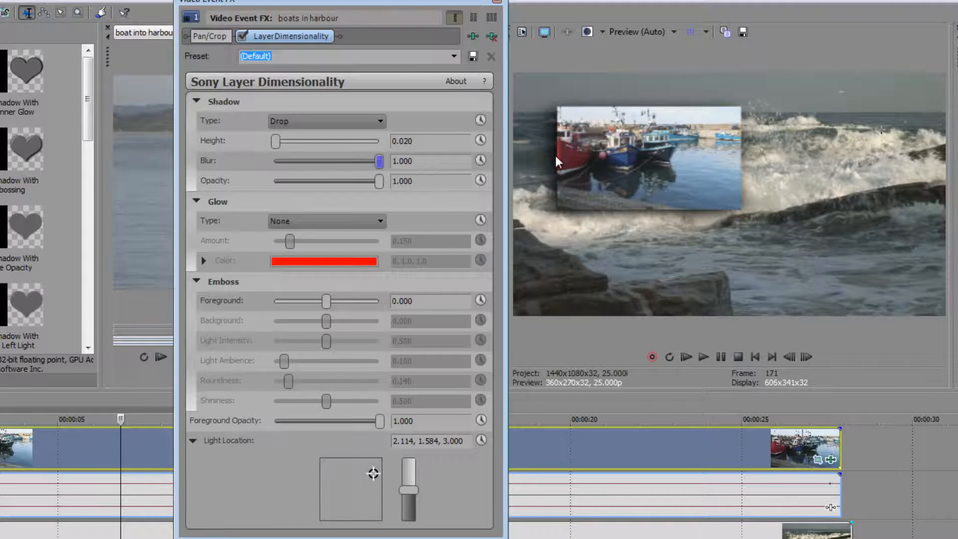
{"action": "mouse_move", "coordinate": [718, 221]}
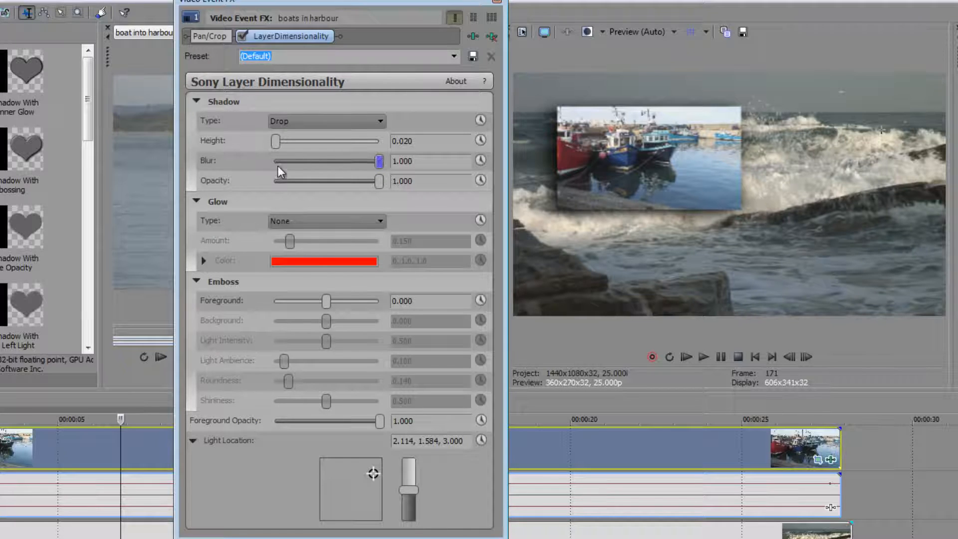
{"action": "left_click_drag", "start_coordinate": [379, 160], "coordinate": [294, 160]}
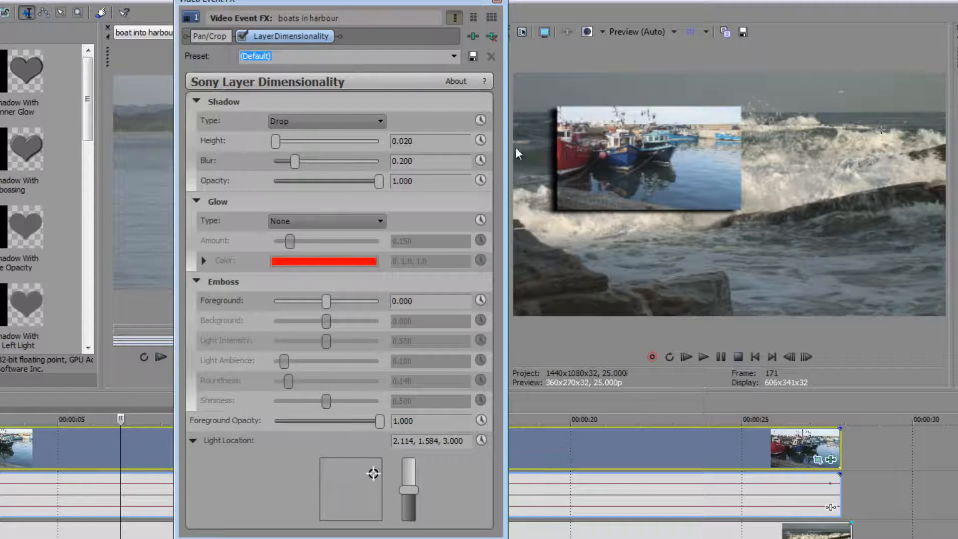
{"action": "left_click_drag", "start_coordinate": [380, 181], "coordinate": [323, 181]}
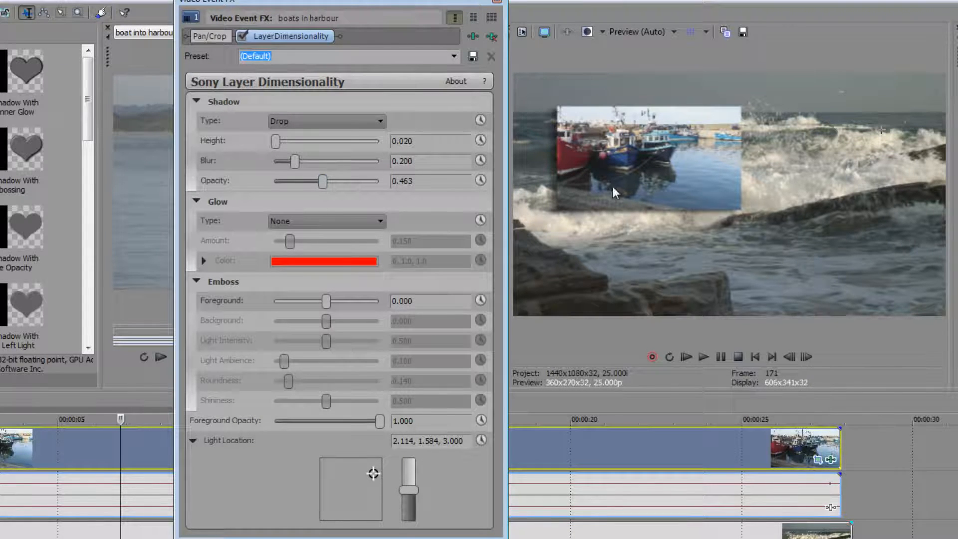
{"action": "mouse_move", "coordinate": [650, 206]}
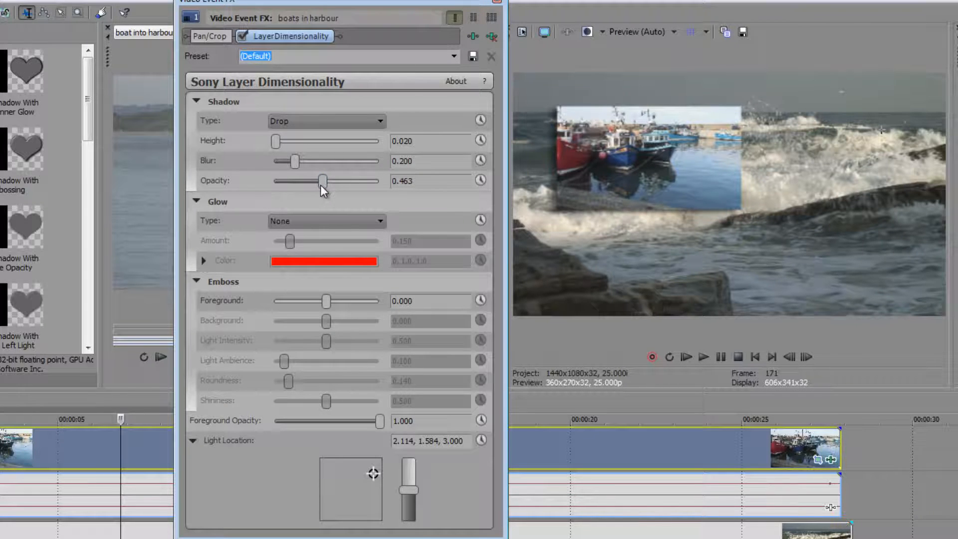
{"action": "left_click_drag", "start_coordinate": [323, 181], "coordinate": [371, 181]}
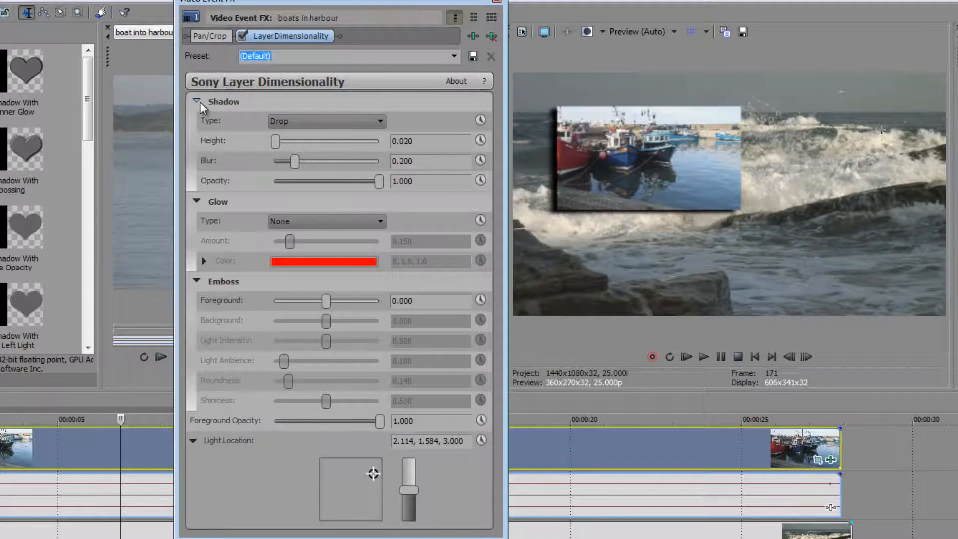
Step: Collapse Shadow and Light Location, then try Outer and Dual glows before settling on Edge
{"action": "left_click", "coordinate": [196, 101]}
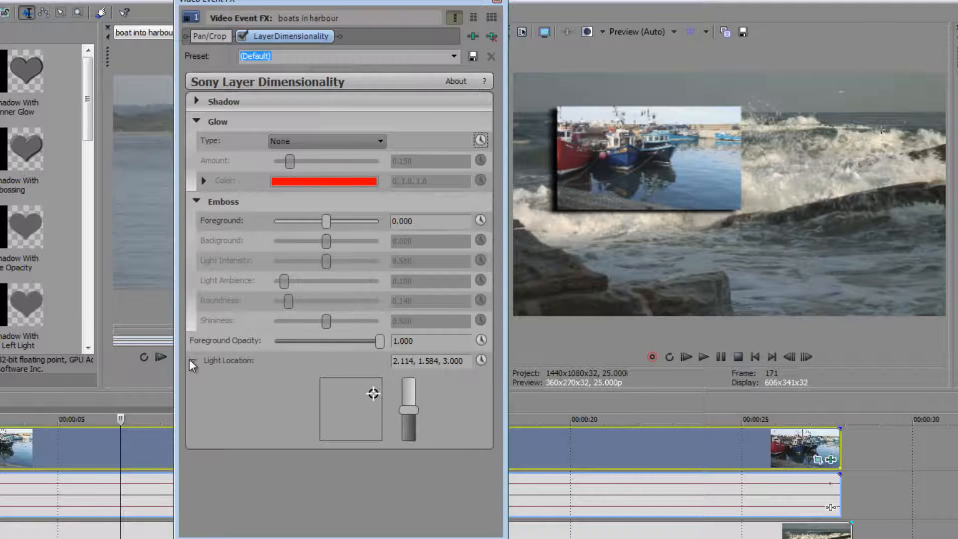
{"action": "left_click", "coordinate": [193, 360]}
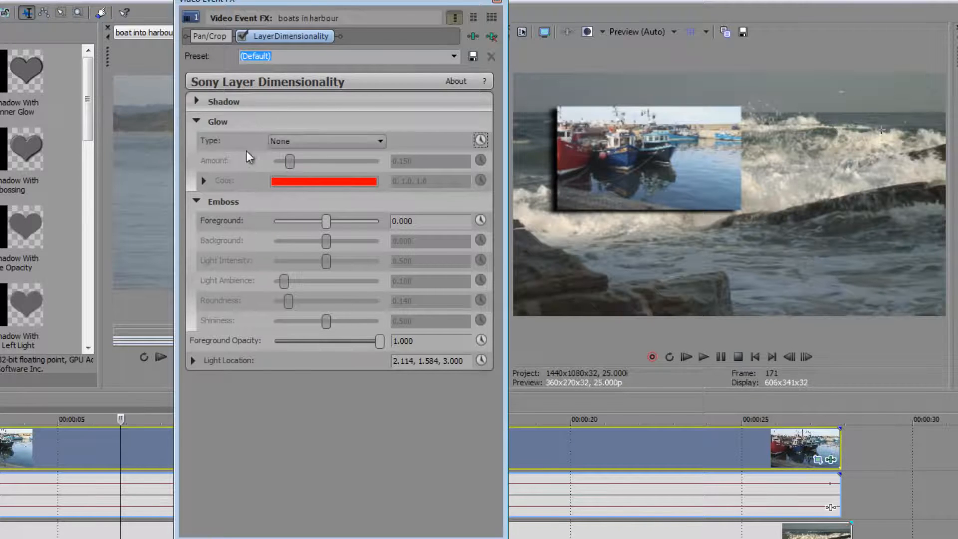
{"action": "left_click", "coordinate": [325, 141]}
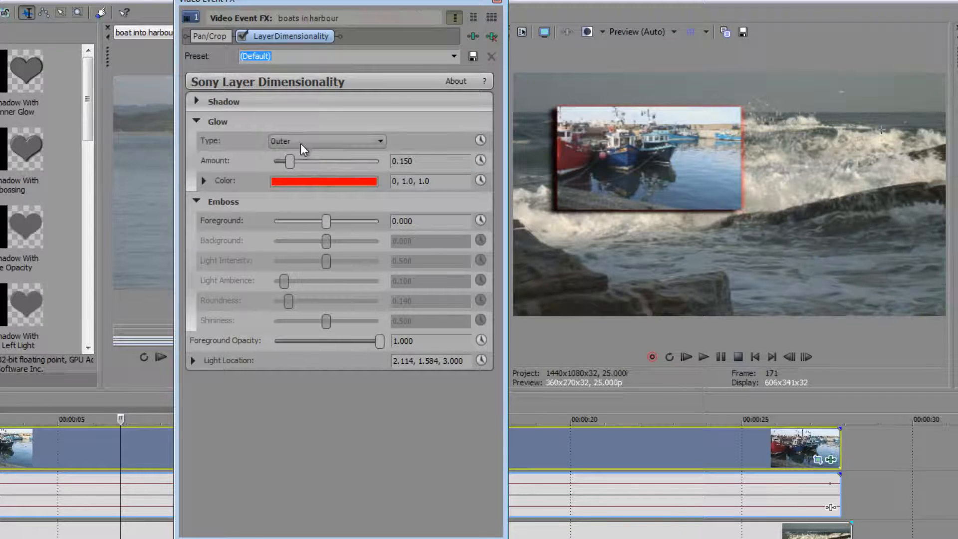
{"action": "left_click", "coordinate": [327, 141]}
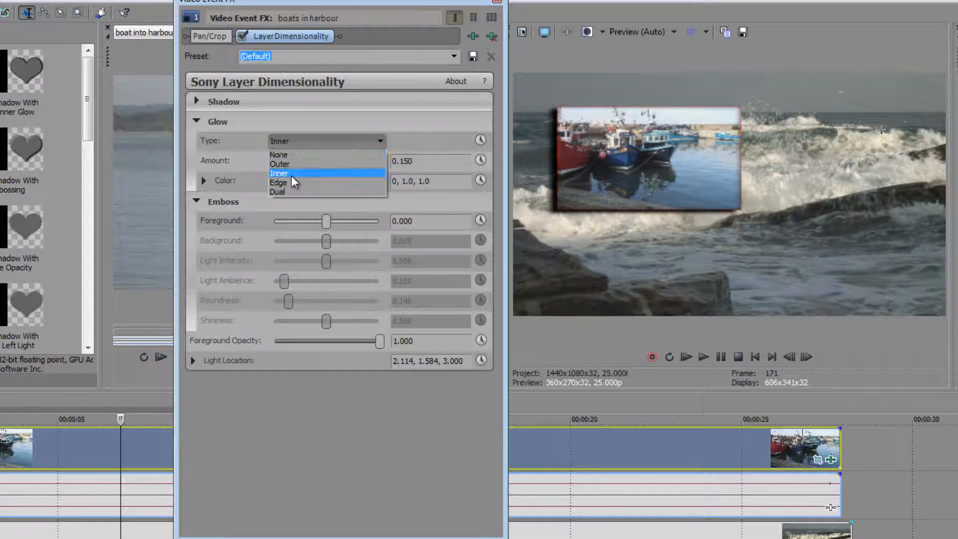
{"action": "left_click", "coordinate": [278, 182]}
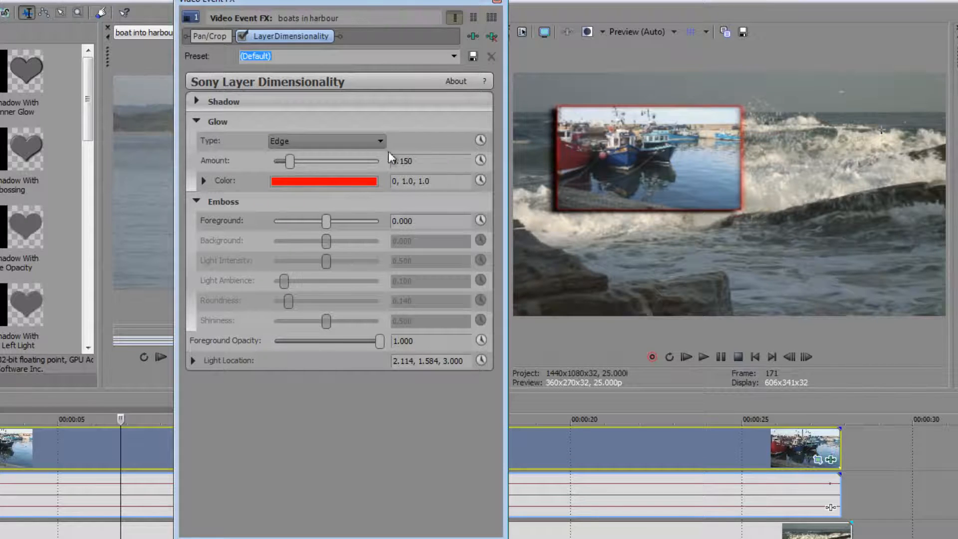
{"action": "left_click", "coordinate": [326, 140]}
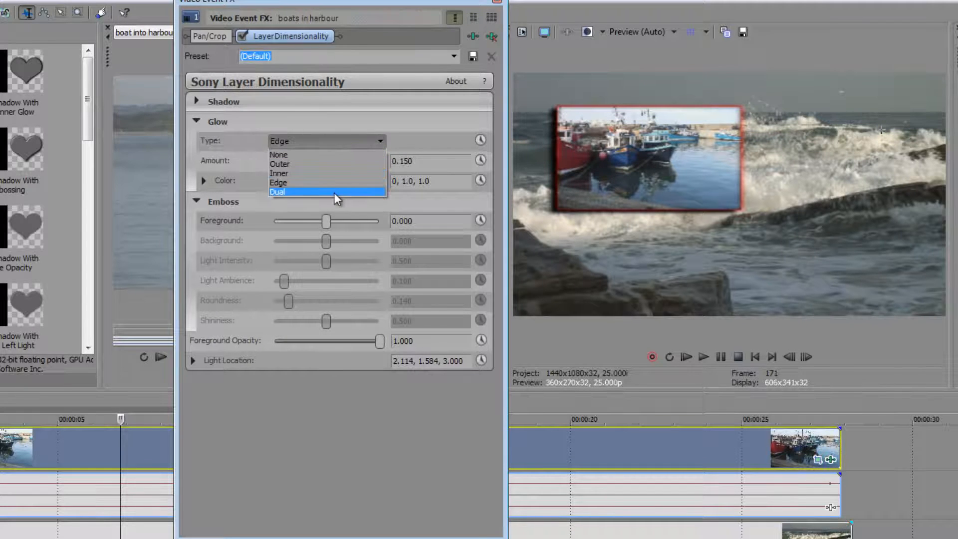
{"action": "left_click", "coordinate": [276, 192]}
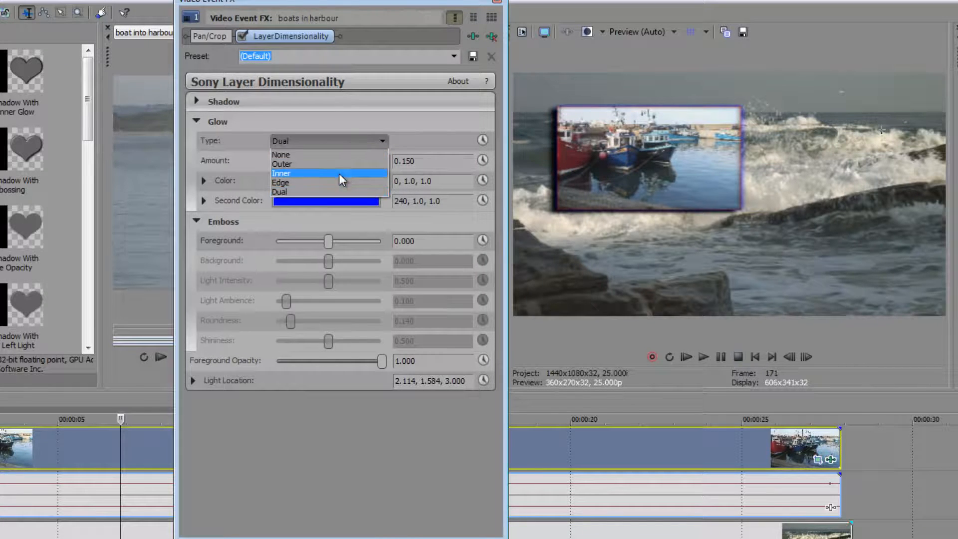
{"action": "left_click", "coordinate": [280, 182]}
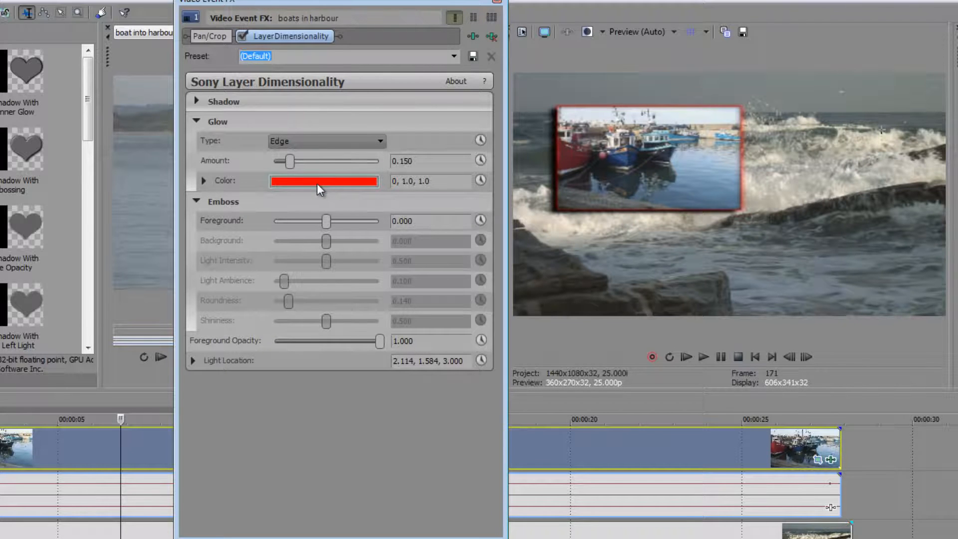
Step: Change the edge glow colour from red to pale blue (205, 0.31, 0.75), viewing HSL, RGB and HSV
{"action": "left_click", "coordinate": [323, 181]}
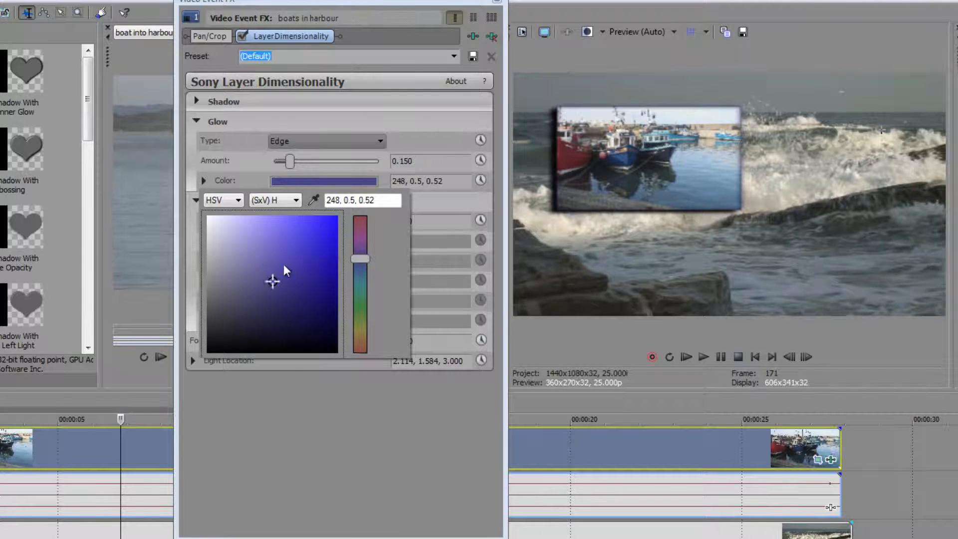
{"action": "left_click", "coordinate": [304, 219]}
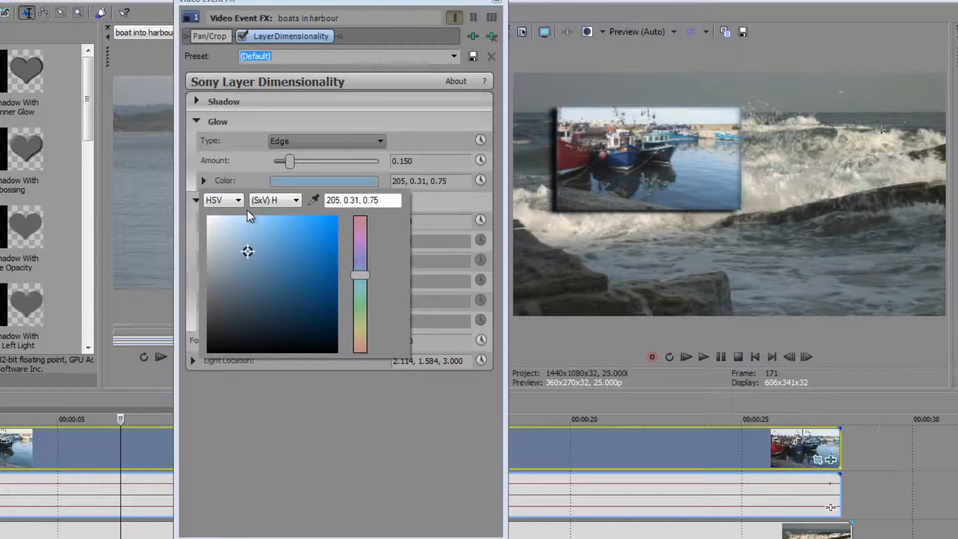
{"action": "left_click", "coordinate": [223, 199]}
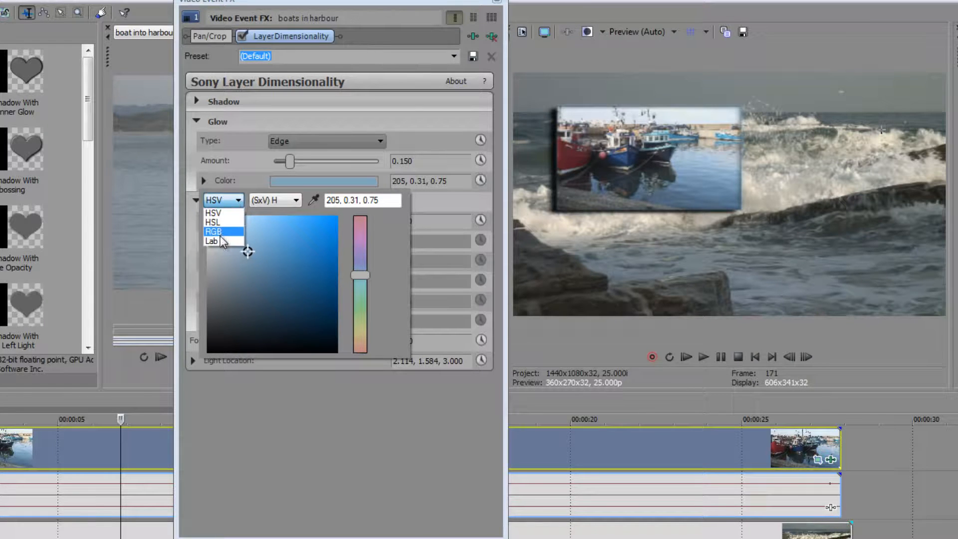
{"action": "left_click", "coordinate": [212, 221]}
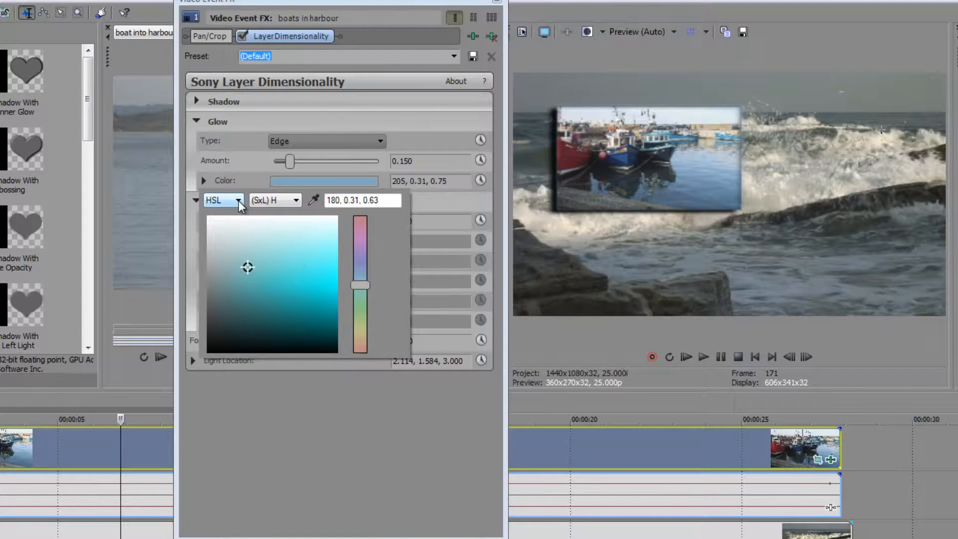
{"action": "left_click", "coordinate": [222, 200]}
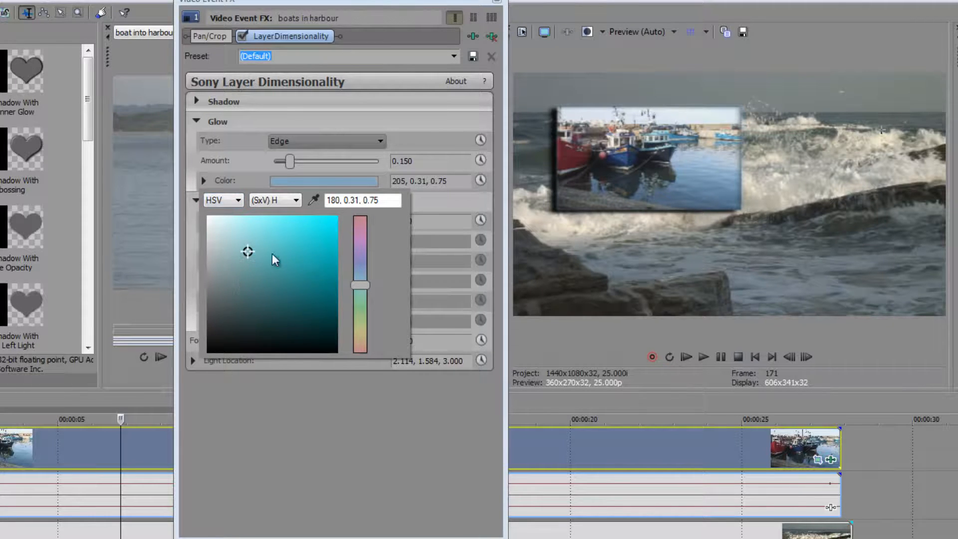
{"action": "left_click", "coordinate": [240, 200]}
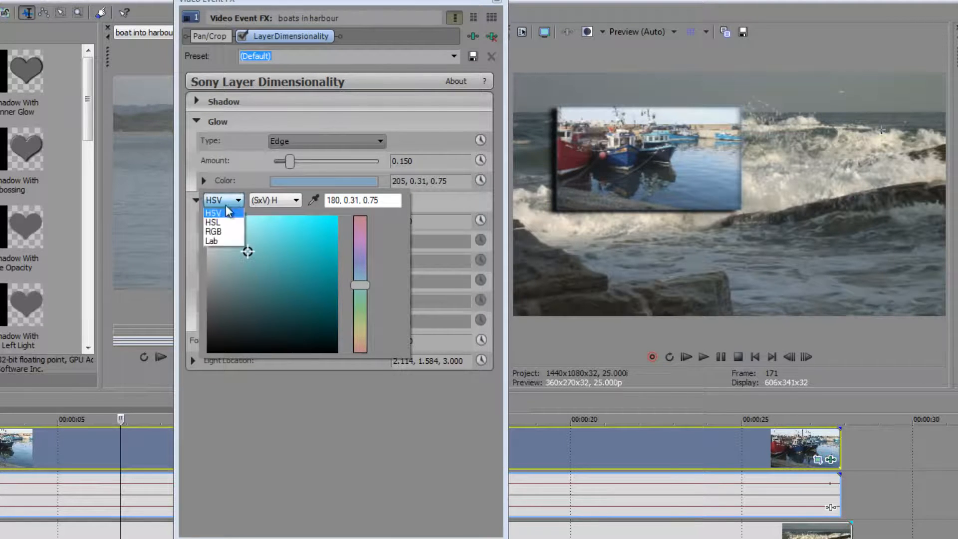
{"action": "left_click", "coordinate": [213, 230]}
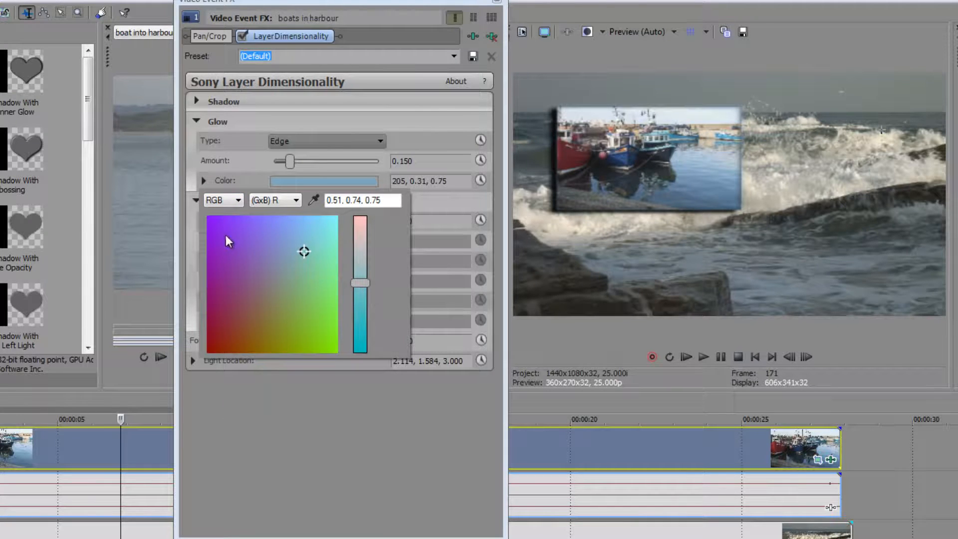
{"action": "left_click", "coordinate": [223, 200]}
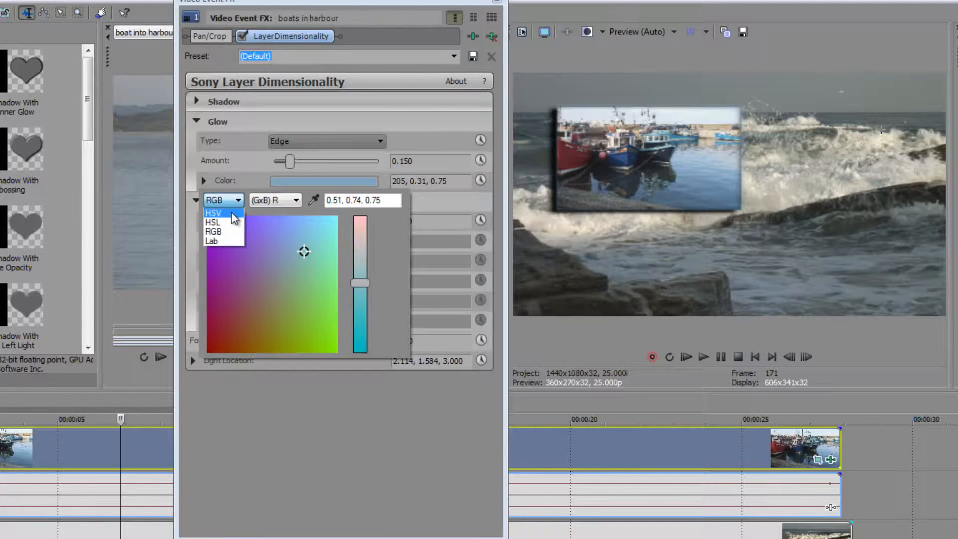
{"action": "left_click", "coordinate": [213, 212]}
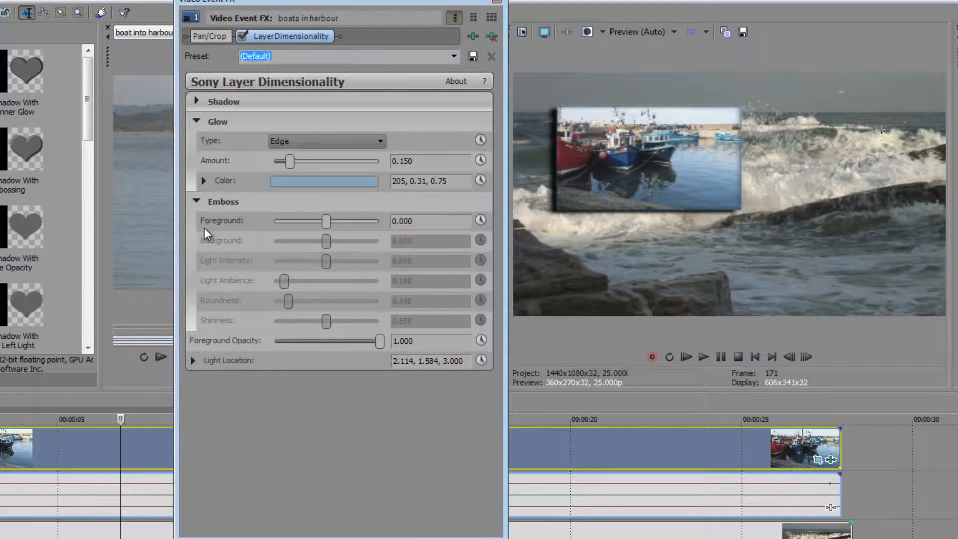
Step: Collapse the Glow settings and set the Emboss foreground strength to 1.000
{"action": "left_click", "coordinate": [197, 121]}
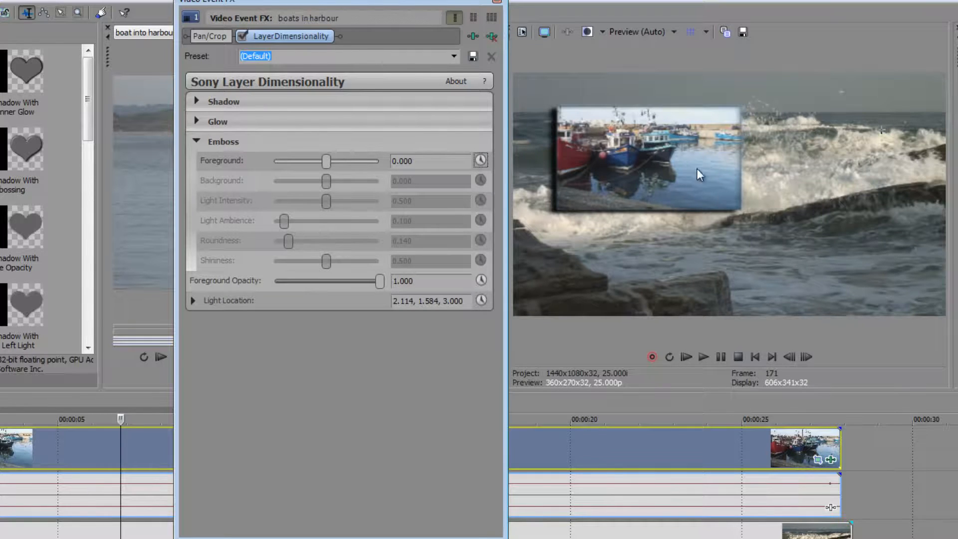
{"action": "mouse_move", "coordinate": [723, 190]}
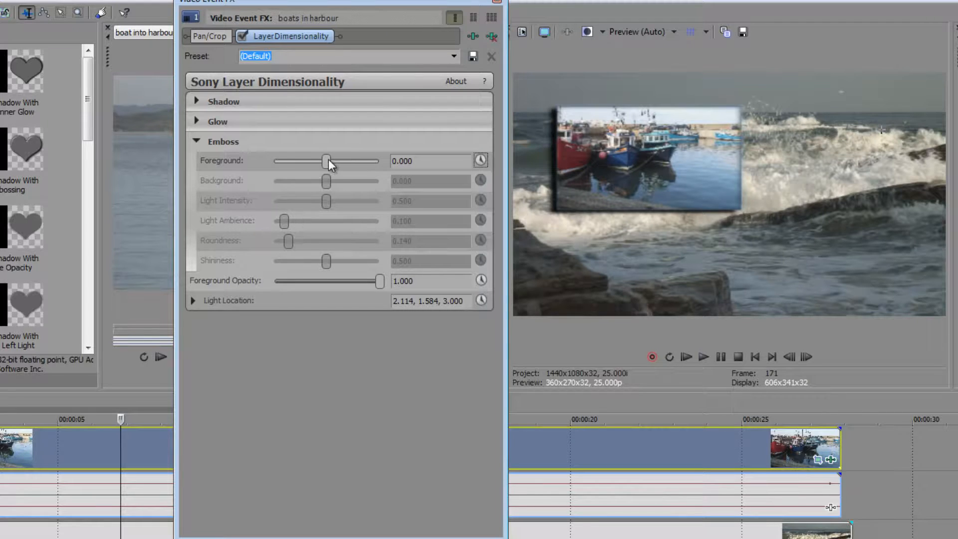
{"action": "left_click_drag", "start_coordinate": [326, 161], "coordinate": [276, 161]}
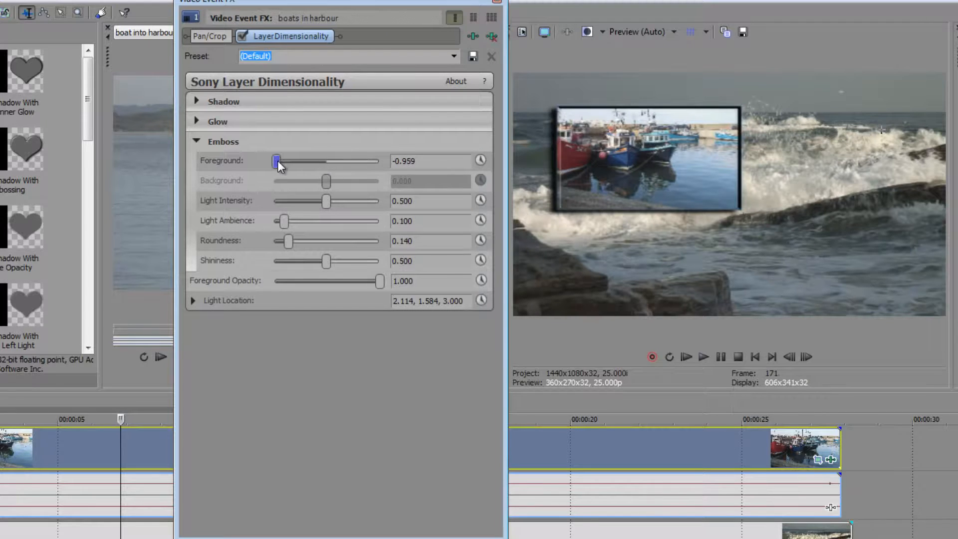
{"action": "left_click_drag", "start_coordinate": [276, 161], "coordinate": [364, 161]}
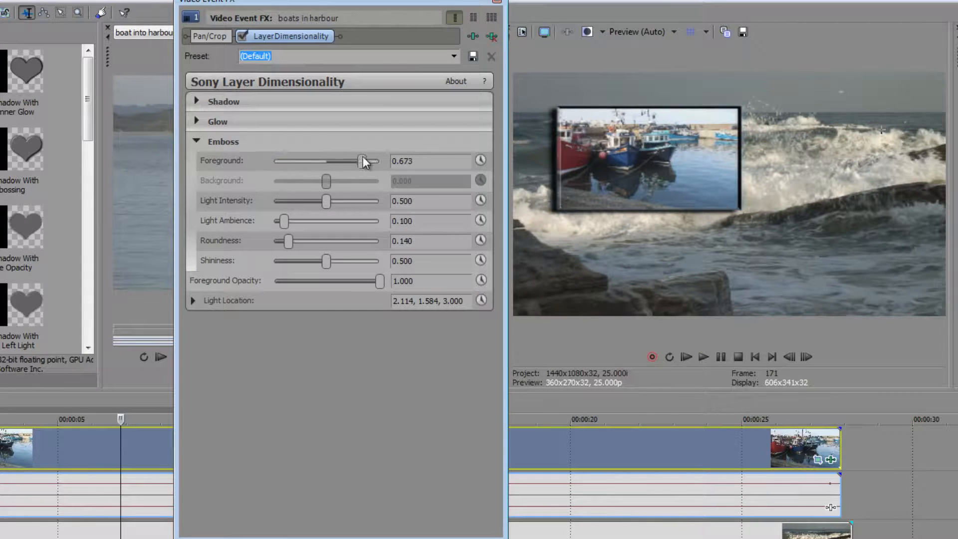
{"action": "left_click_drag", "start_coordinate": [359, 161], "coordinate": [379, 160]}
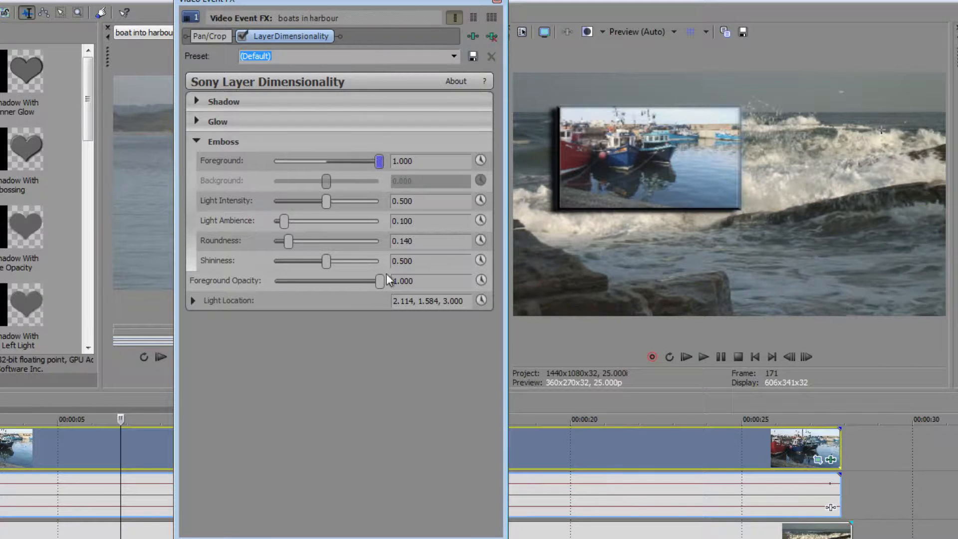
Step: Tune the emboss edge roundness, settling on a subtle 0.231
{"action": "left_click_drag", "start_coordinate": [289, 240], "coordinate": [305, 240]}
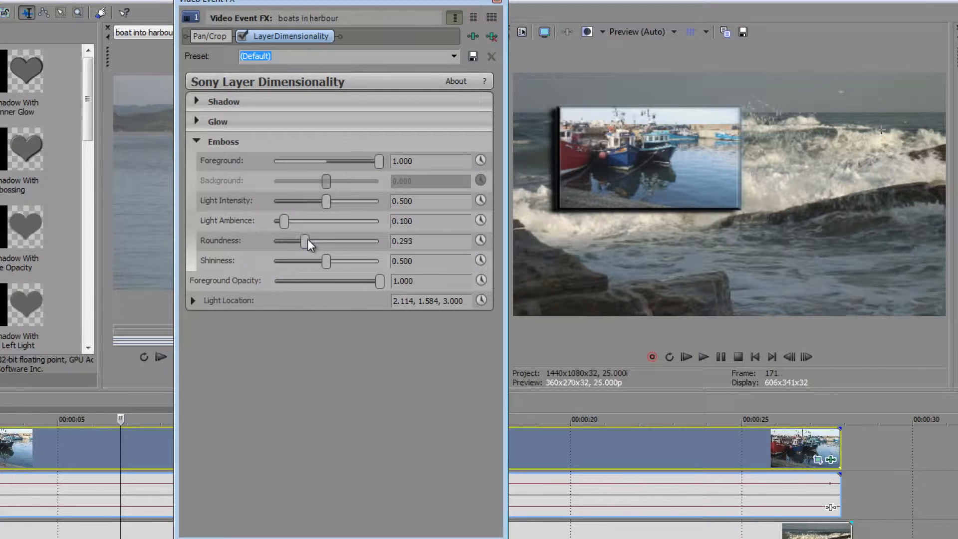
{"action": "left_click_drag", "start_coordinate": [305, 240], "coordinate": [323, 241]}
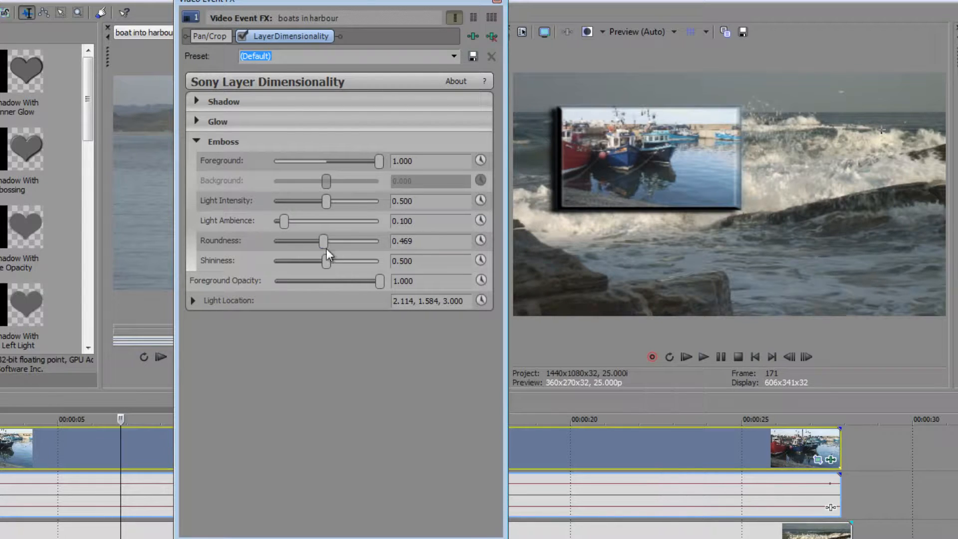
{"action": "left_click_drag", "start_coordinate": [323, 240], "coordinate": [357, 240]}
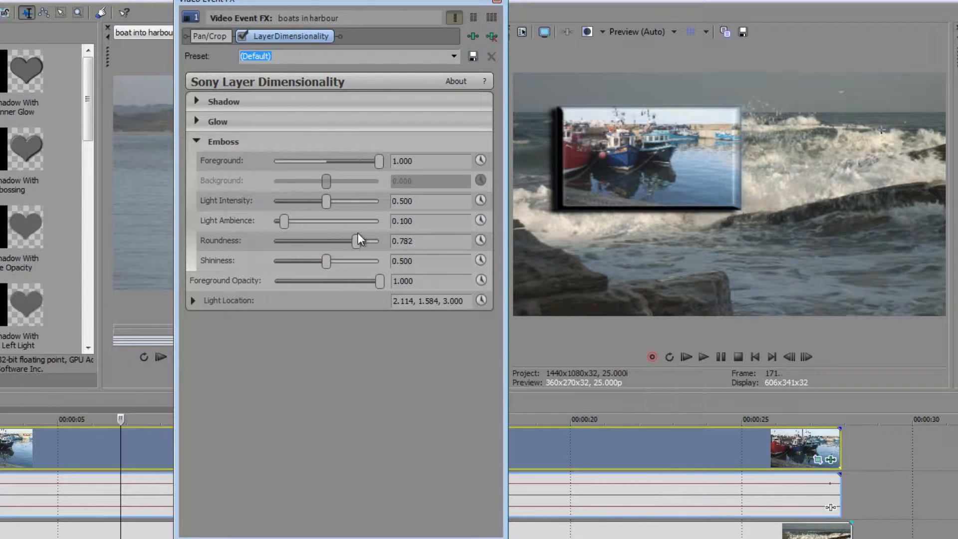
{"action": "left_click_drag", "start_coordinate": [358, 240], "coordinate": [308, 240]}
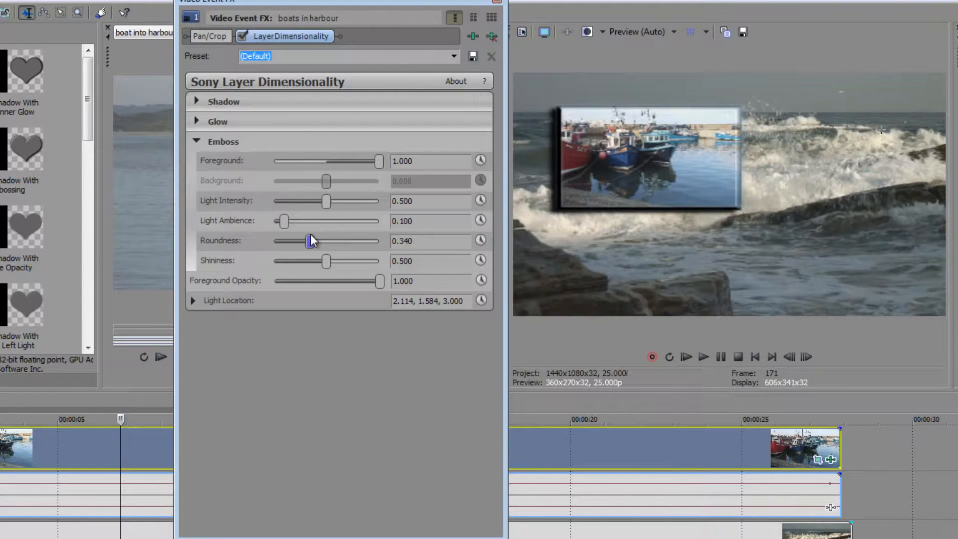
{"action": "left_click_drag", "start_coordinate": [308, 241], "coordinate": [347, 240]}
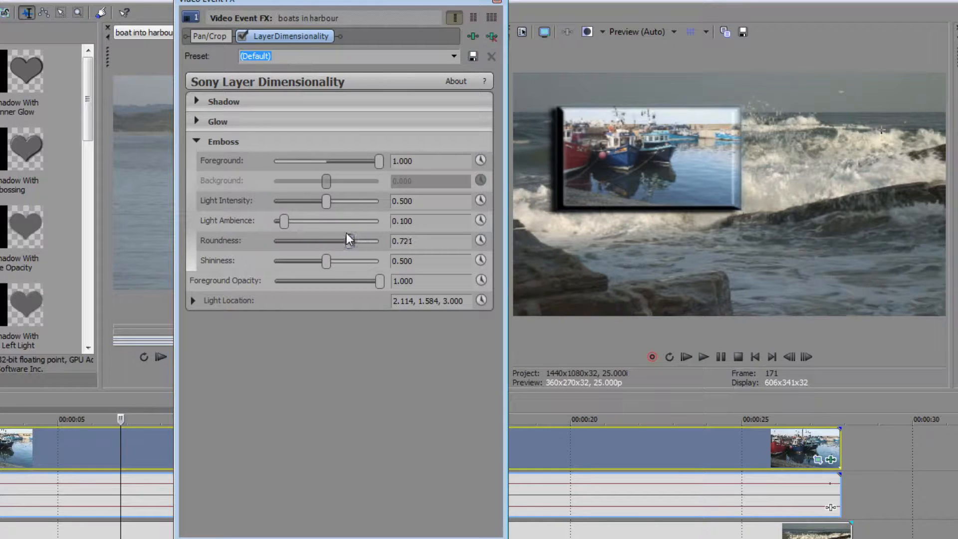
{"action": "left_click_drag", "start_coordinate": [346, 240], "coordinate": [297, 240]}
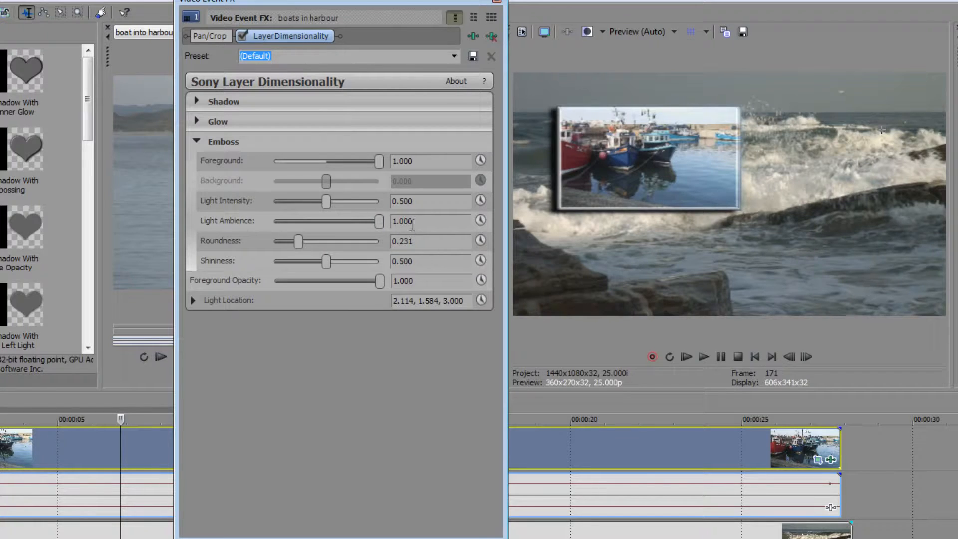
{"action": "mouse_move", "coordinate": [335, 210]}
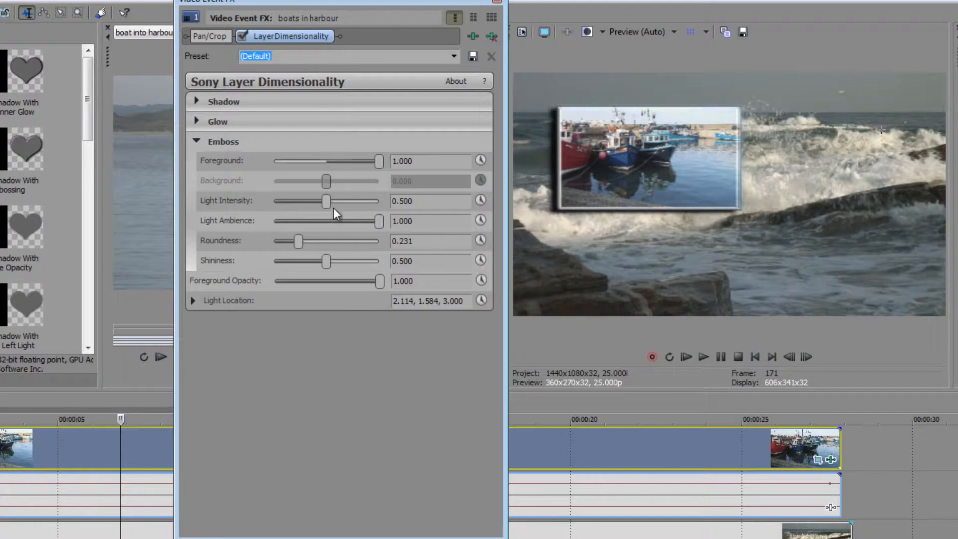
Step: Raise the emboss light intensity to about 0.871
{"action": "left_click_drag", "start_coordinate": [326, 201], "coordinate": [365, 201]}
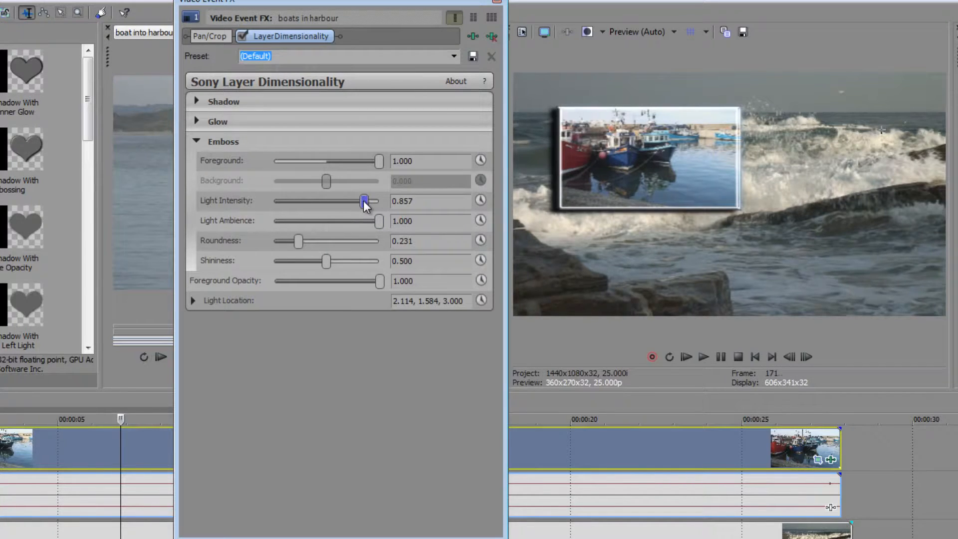
{"action": "left_click_drag", "start_coordinate": [363, 201], "coordinate": [366, 201]}
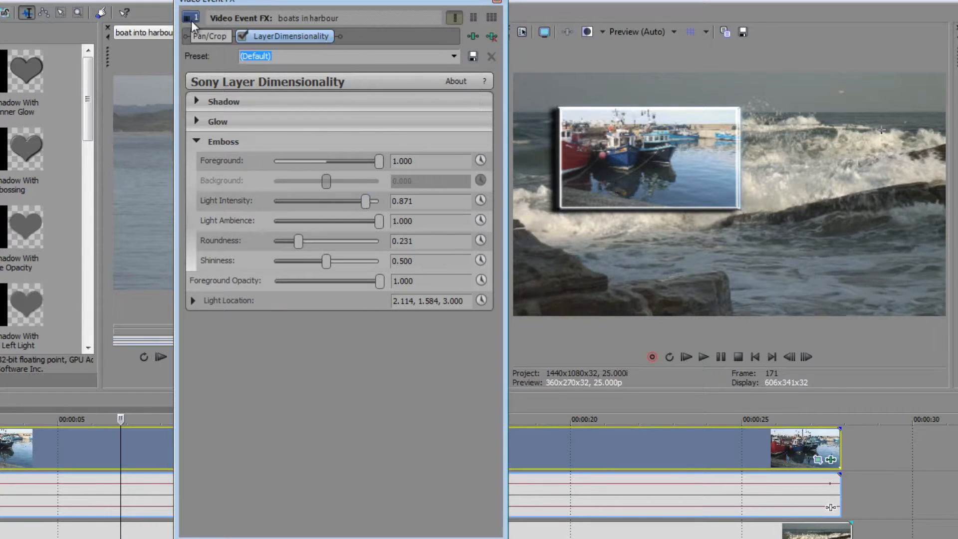
{"action": "left_click", "coordinate": [210, 36]}
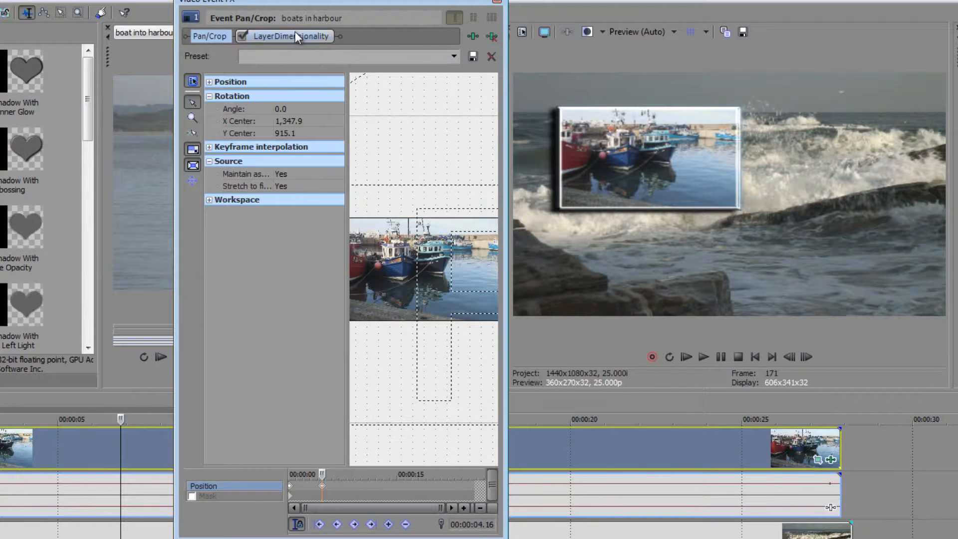
{"action": "left_click", "coordinate": [291, 36]}
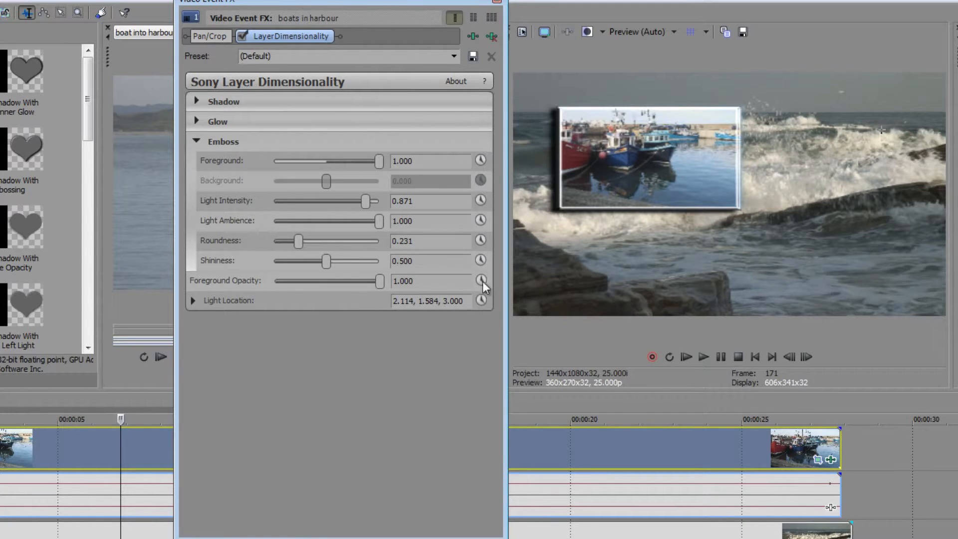
{"action": "mouse_move", "coordinate": [422, 378]}
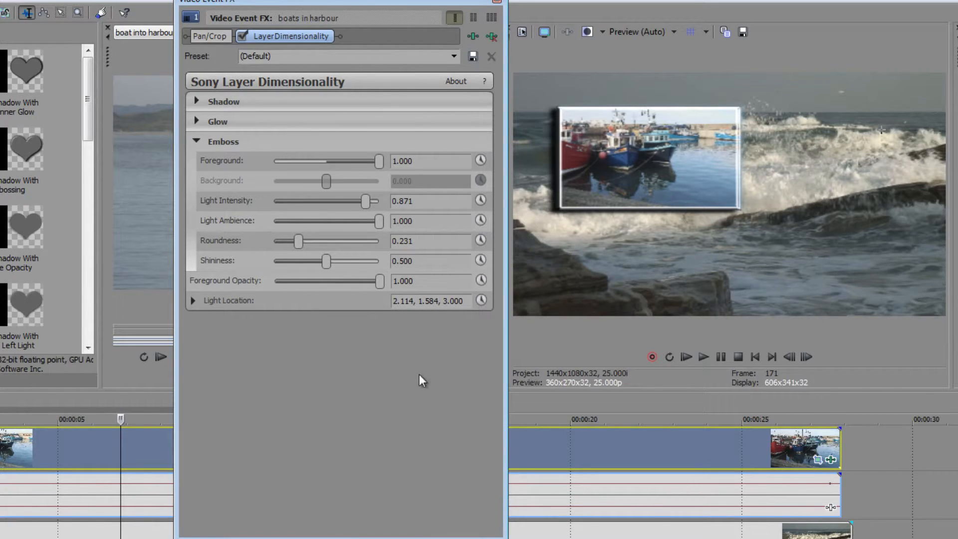
{"action": "left_click", "coordinate": [293, 36]}
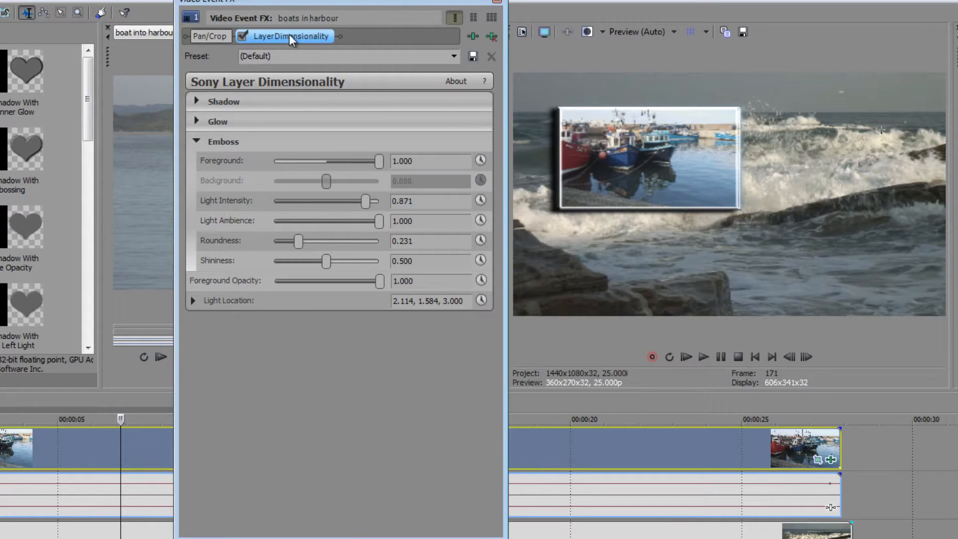